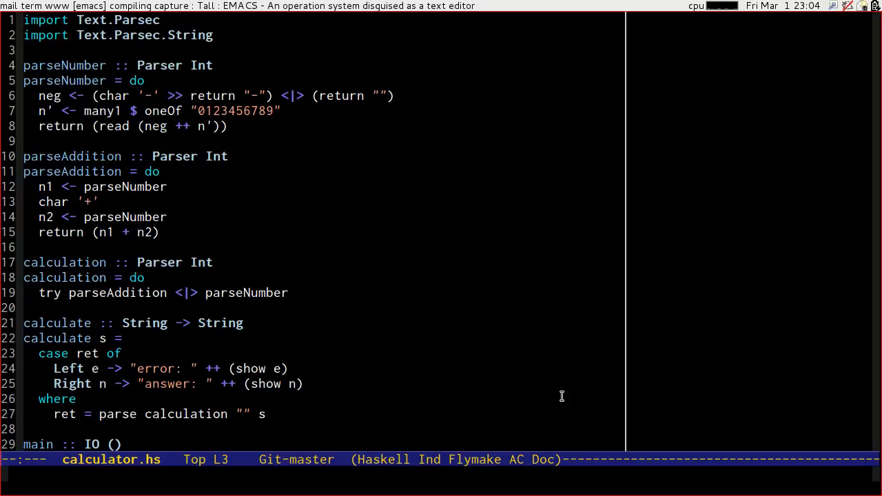
Step: Type 'import Text.Parsec.Token' on line 3 and begin another import line
{"action": "type", "text": "import Text.Ptml"}
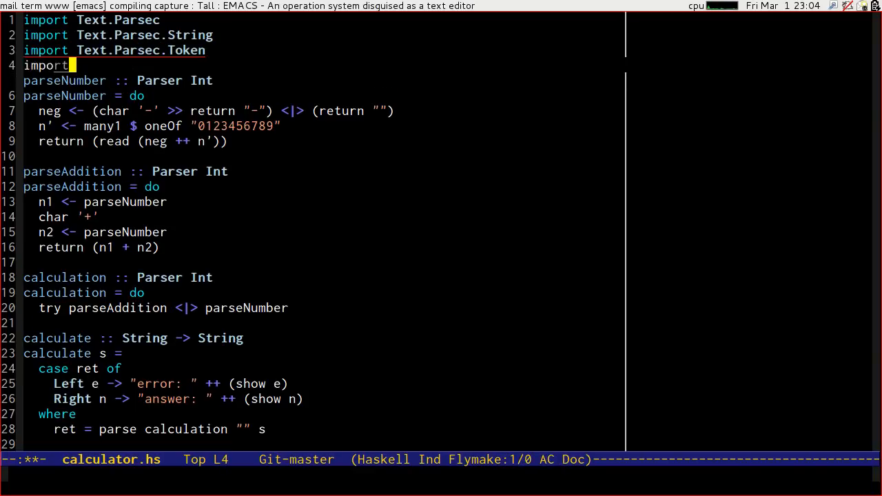
{"action": "type", "text": "Text.Parsec"}
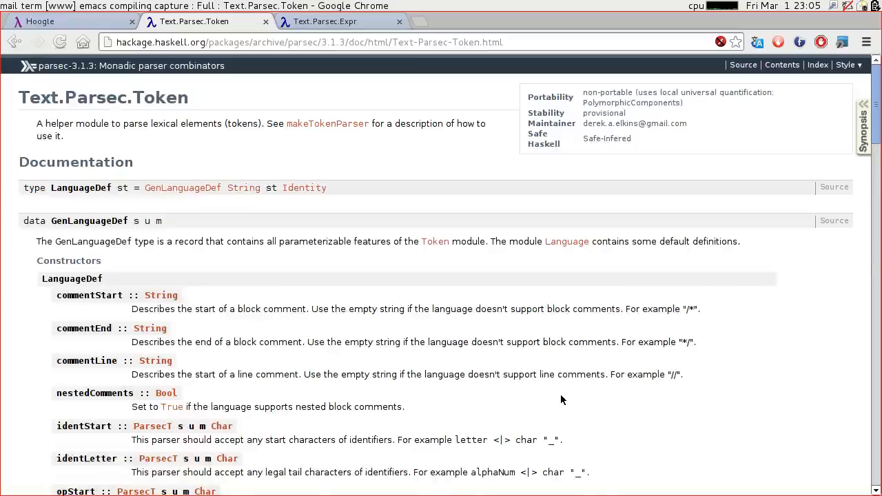
Step: Scroll the Text.Parsec.Token page through the LanguageDef fields down to caseSensitive
{"action": "scroll", "scroll_direction": "down", "scroll_amount": 3}
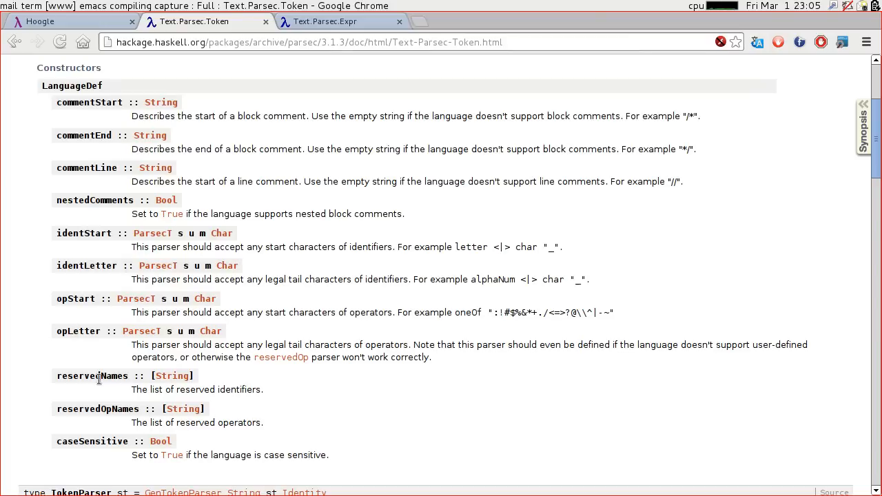
{"action": "mouse_move", "coordinate": [101, 425]}
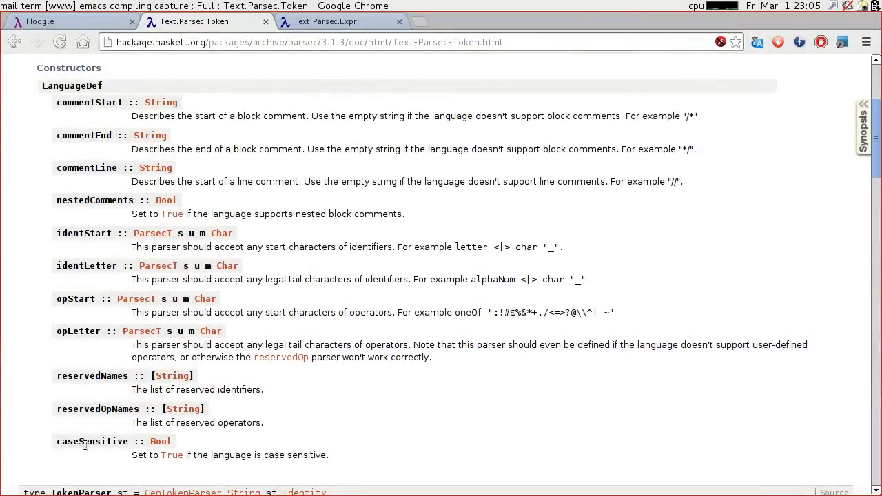
{"action": "mouse_move", "coordinate": [93, 267]}
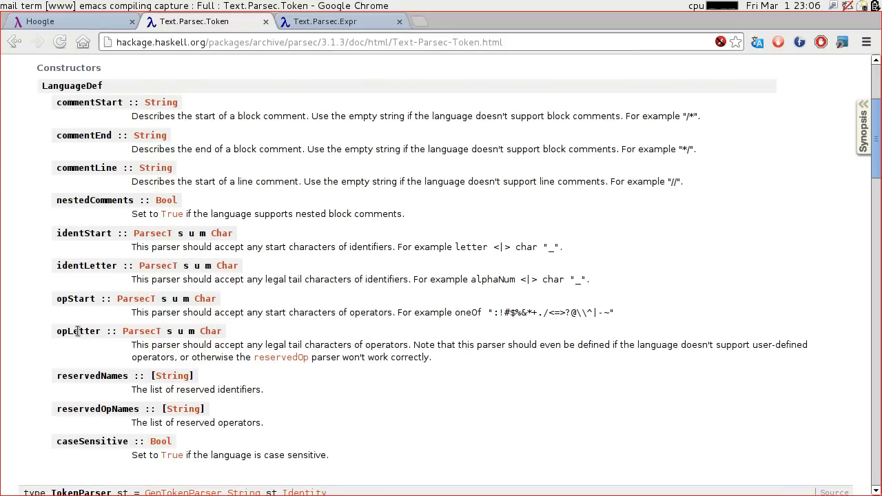
Step: Scroll to the TokenParser fields naturalOrFloat, decimal, symbol and lexeme
{"action": "scroll", "scroll_direction": "down", "scroll_amount": 3}
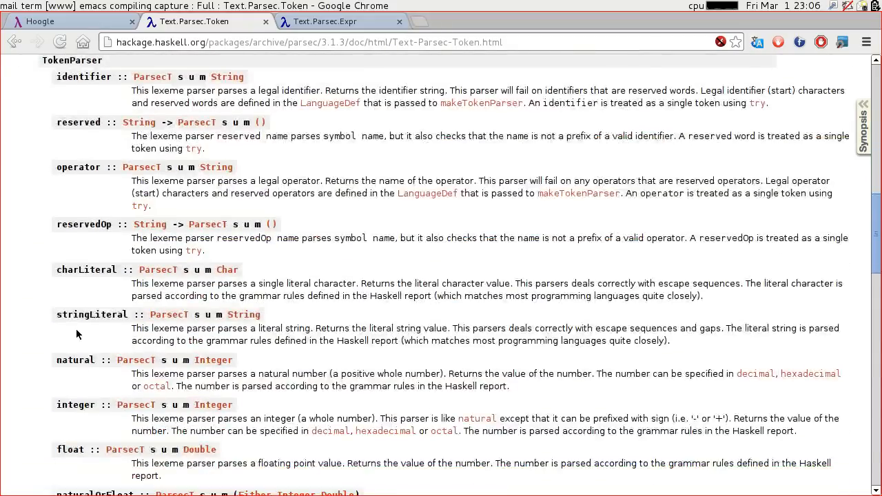
{"action": "scroll", "scroll_direction": "down", "scroll_amount": 3}
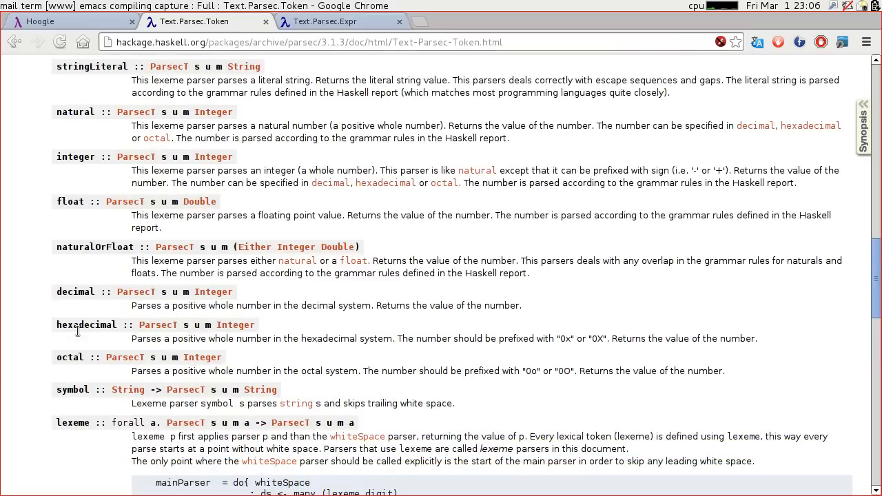
{"action": "mouse_move", "coordinate": [121, 243]}
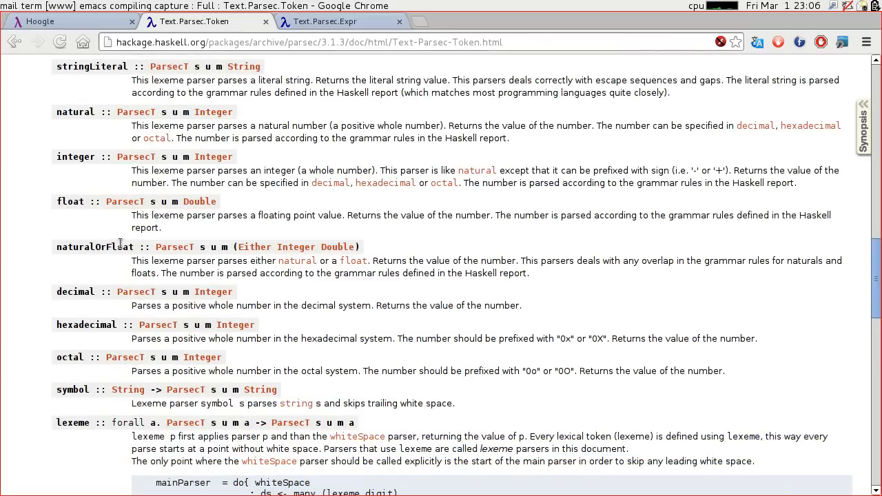
{"action": "mouse_move", "coordinate": [120, 247]}
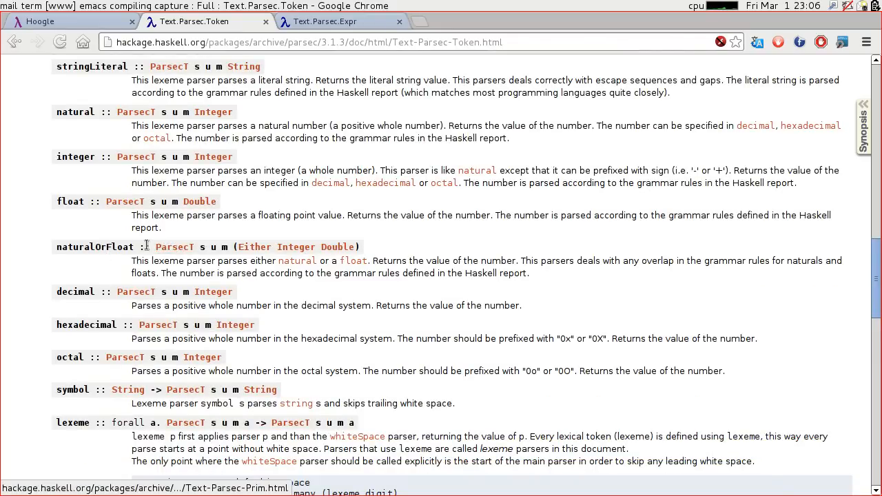
{"action": "mouse_move", "coordinate": [295, 247]}
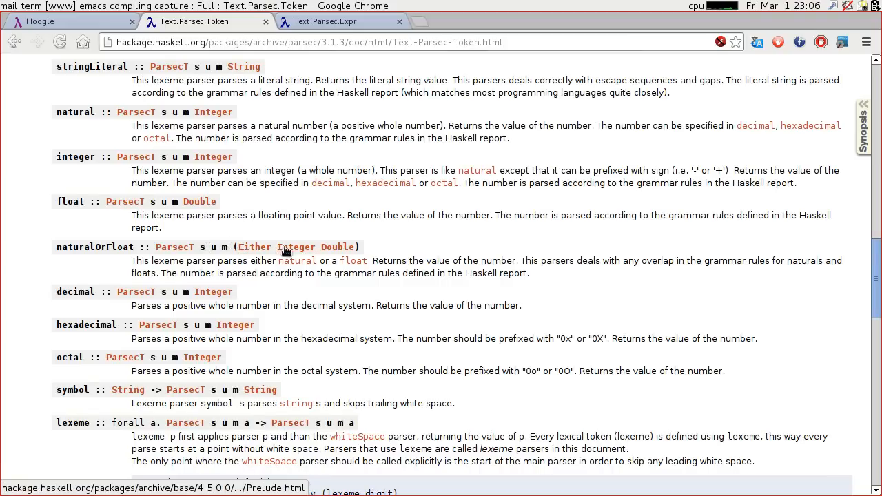
{"action": "mouse_move", "coordinate": [337, 246]}
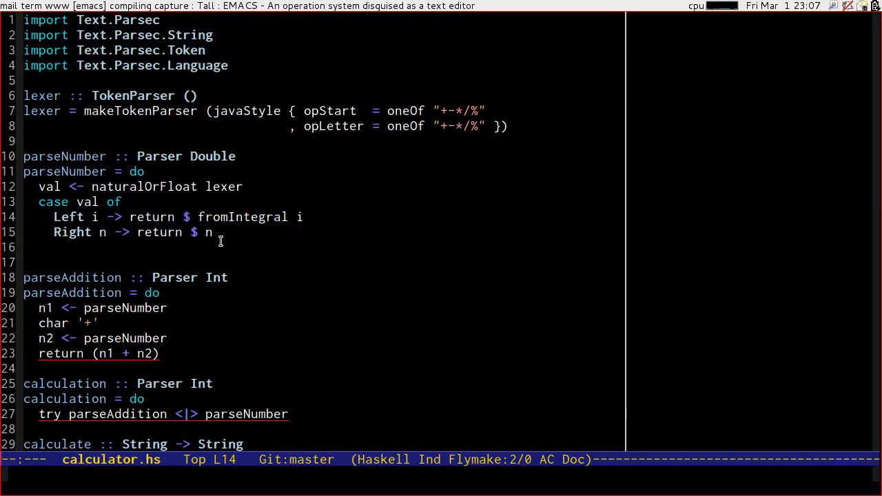
Step: Type 'import Text.Parsec' on a new line 5 after the import block
{"action": "left_click", "coordinate": [186, 248]}
{"action": "type", "text": "import"}
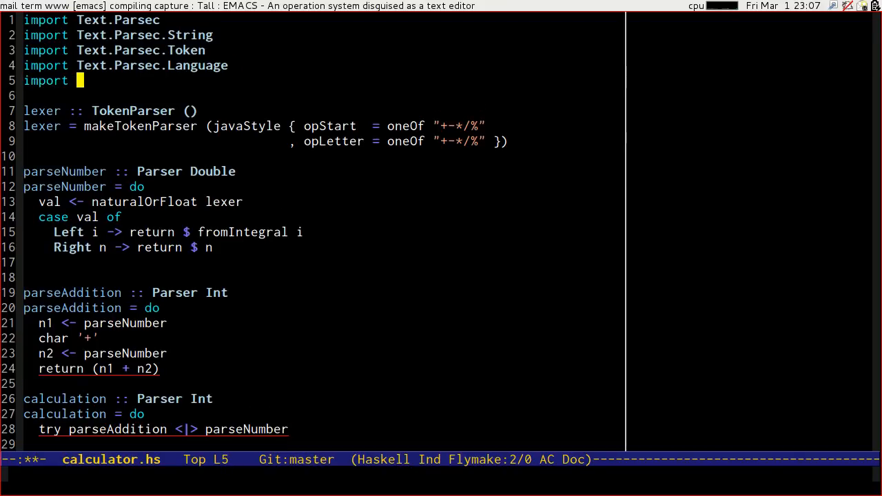
{"action": "type", "text": "Text.Parsec"}
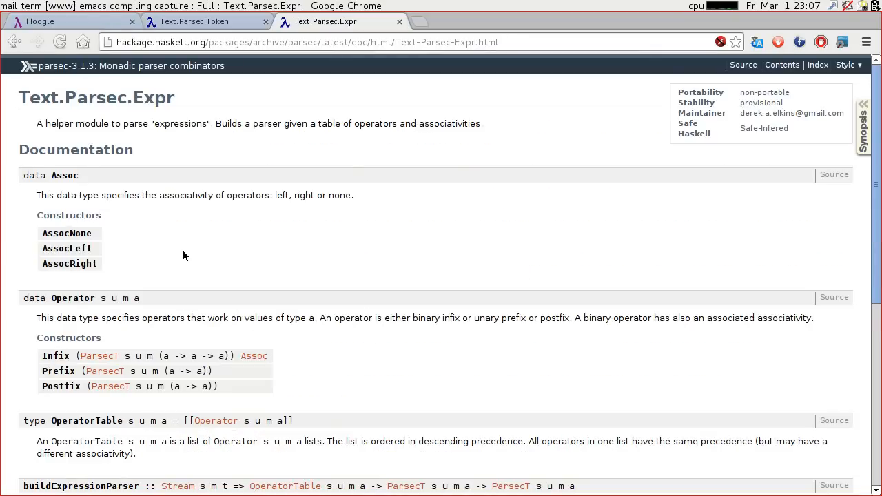
Step: Scroll the Text.Parsec.Expr page to the buildExpressionParser example with expr, term and table
{"action": "scroll", "scroll_direction": "down", "scroll_amount": 3}
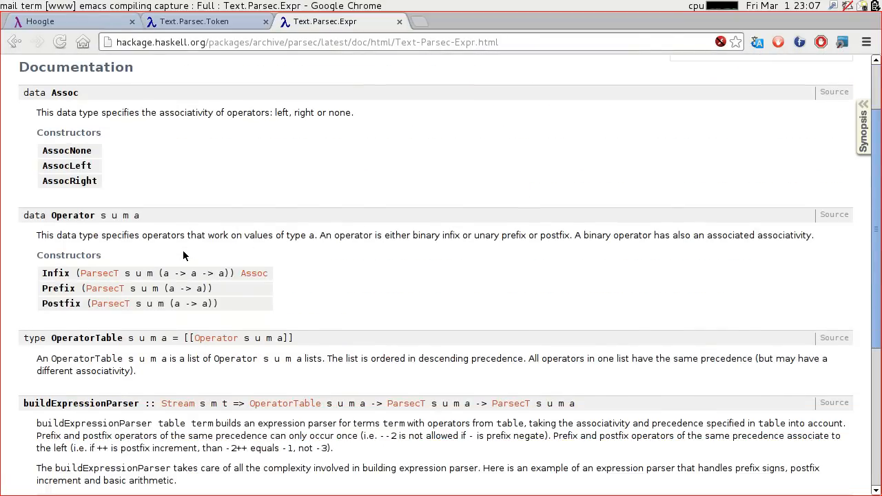
{"action": "mouse_move", "coordinate": [75, 147]}
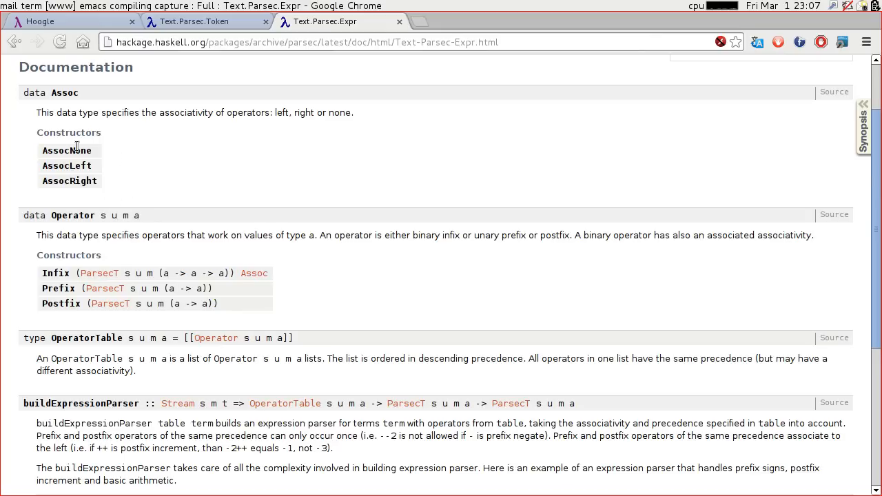
{"action": "mouse_move", "coordinate": [26, 264]}
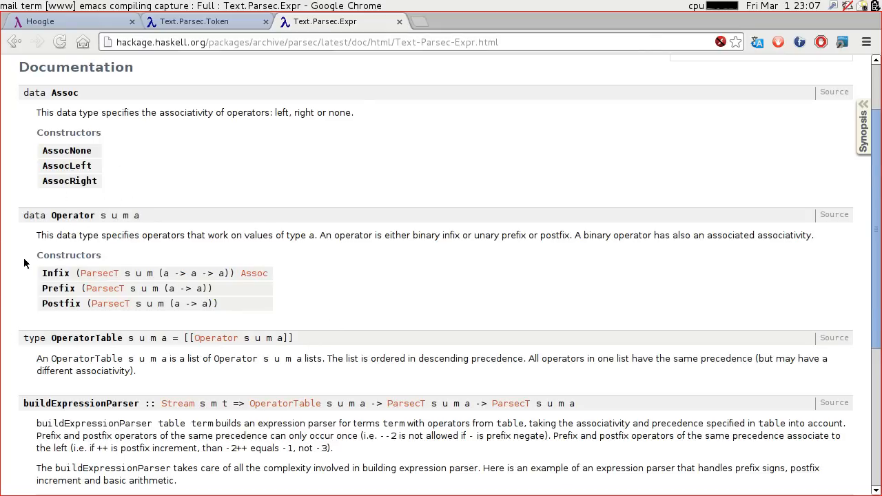
{"action": "mouse_move", "coordinate": [384, 315]}
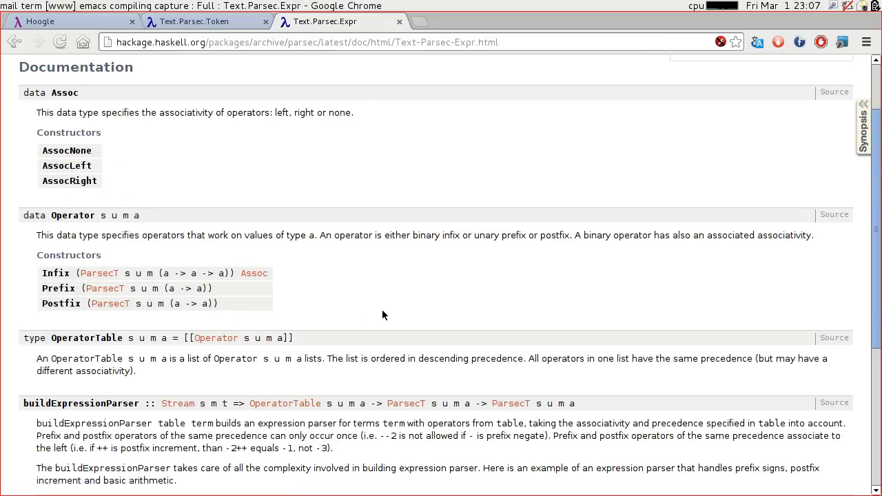
{"action": "scroll", "scroll_direction": "down", "scroll_amount": 3}
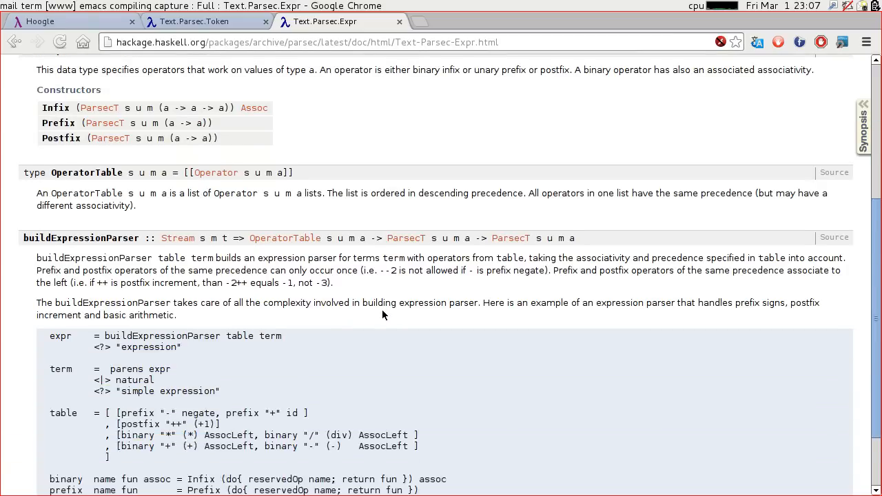
{"action": "scroll", "scroll_direction": "down", "scroll_amount": 3}
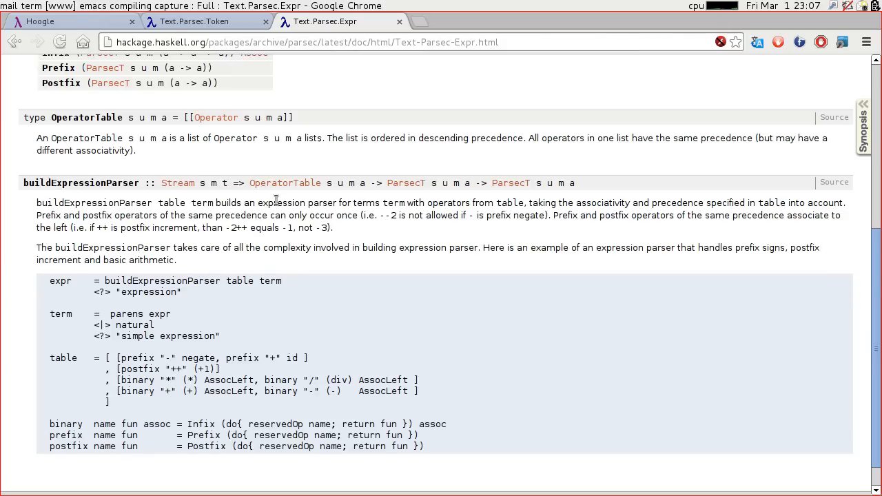
{"action": "mouse_move", "coordinate": [390, 203]}
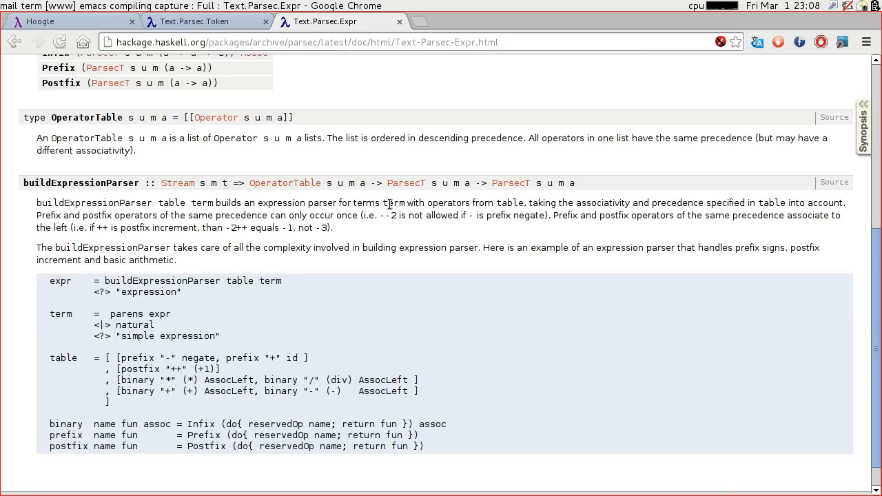
{"action": "mouse_move", "coordinate": [513, 212]}
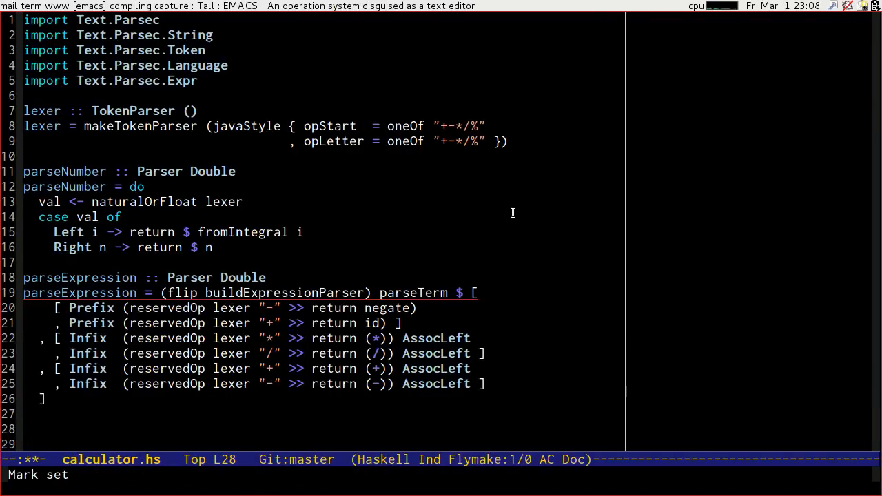
Step: Review parseExpression's prefix, multiplicative and additive operator lines, checking their parentheses
{"action": "scroll", "scroll_direction": "down", "scroll_amount": 3}
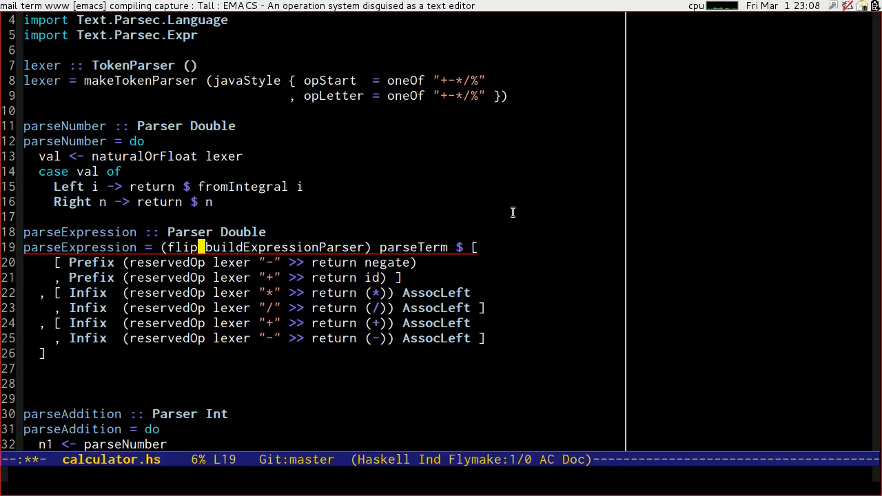
{"action": "key", "text": "right"}
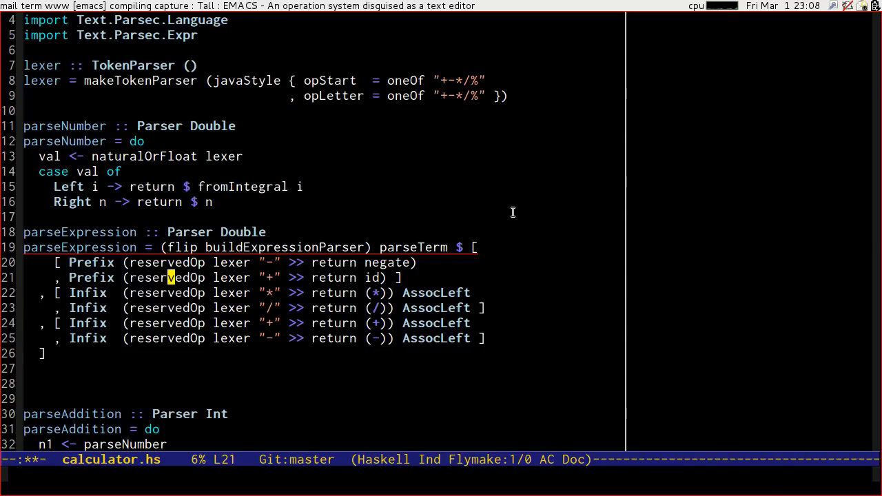
{"action": "key", "text": "up"}
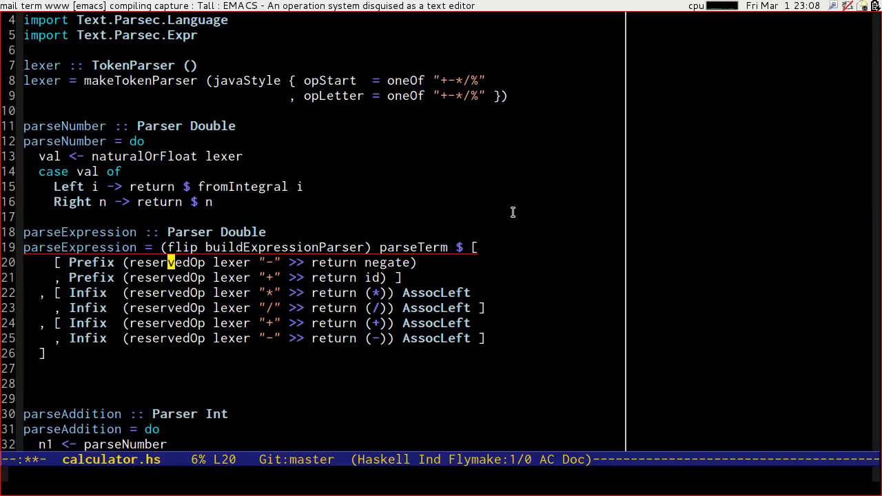
{"action": "key", "text": "down"}
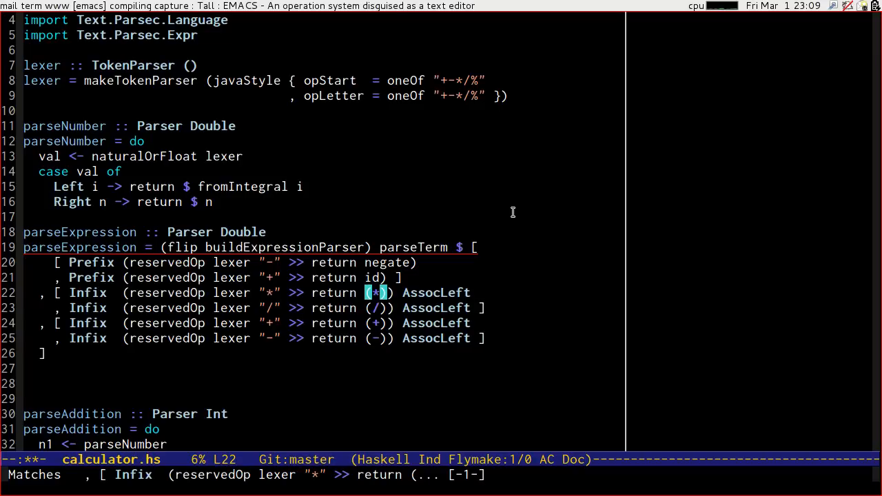
{"action": "key", "text": "down"}
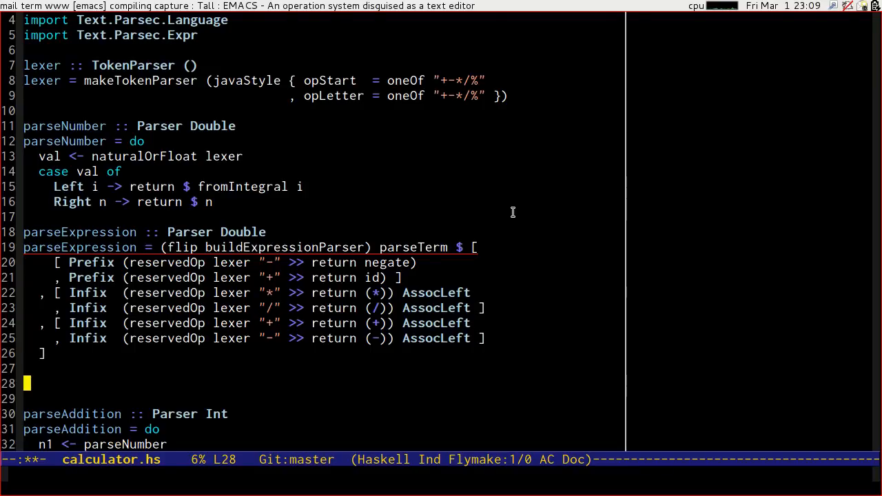
Step: Define parseTerm :: Double as parseNumber and make calculate use parse parseExpression "" s
{"action": "type", "text": "parseTeerm :: Parser"}
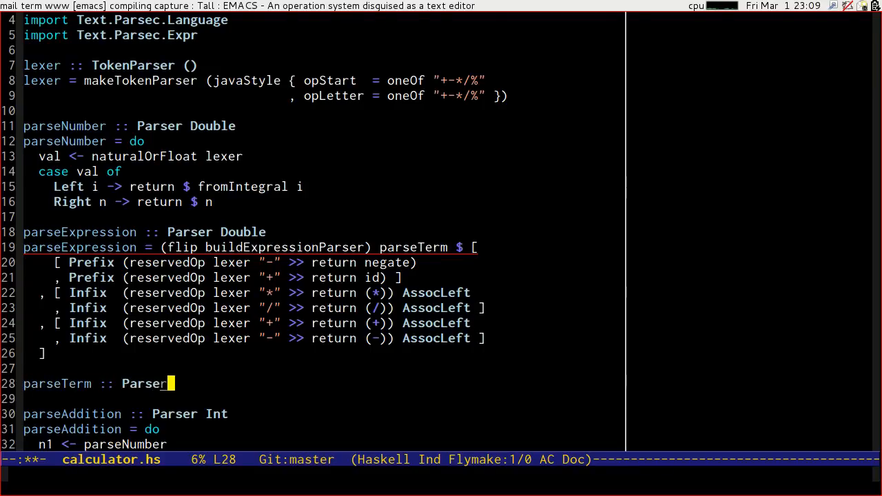
{"action": "type", "text": "Double"}
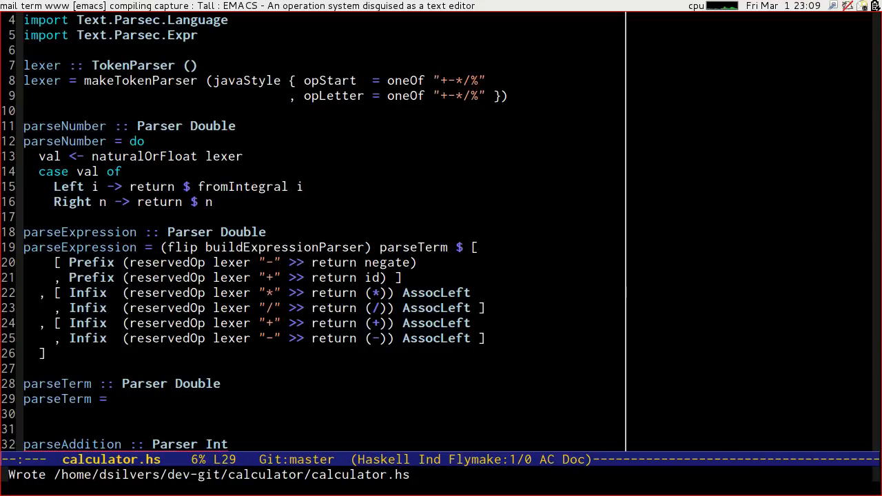
{"action": "type", "text": "parseNumber"}
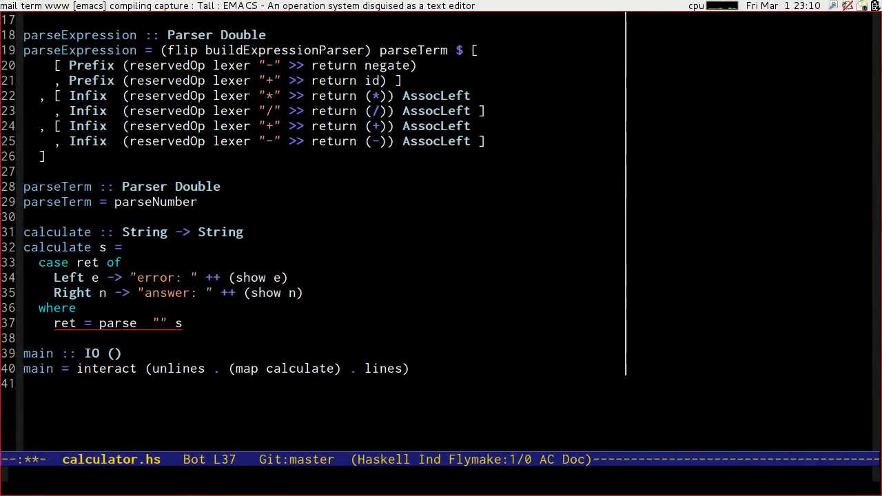
{"action": "type", "text": "parseExpression"}
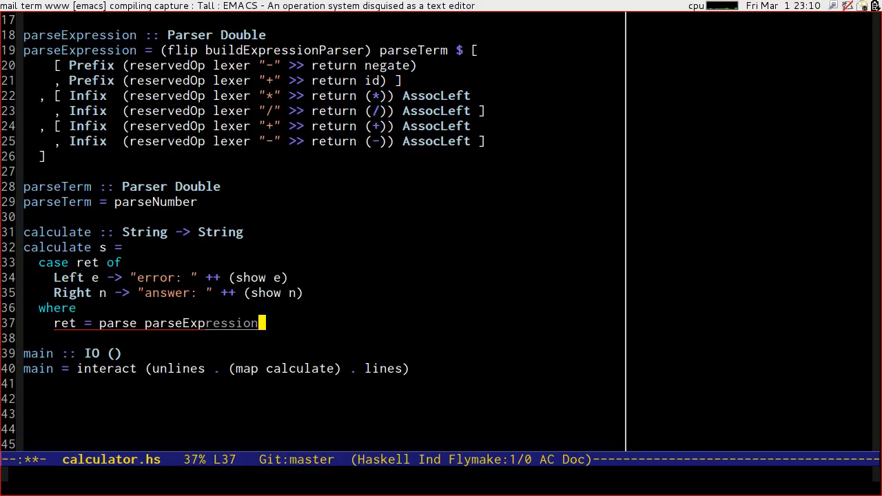
{"action": "type", "text": "\"\" s"}
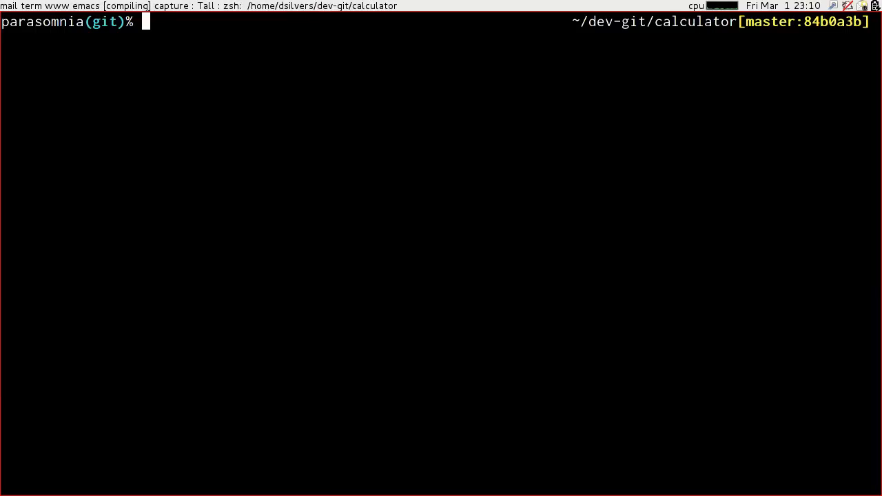
Step: Run runghc calculator.hs and enter 12+4 and 12 + 4, both answering 16.0
{"action": "type", "text": "runghc calculator.hs"}
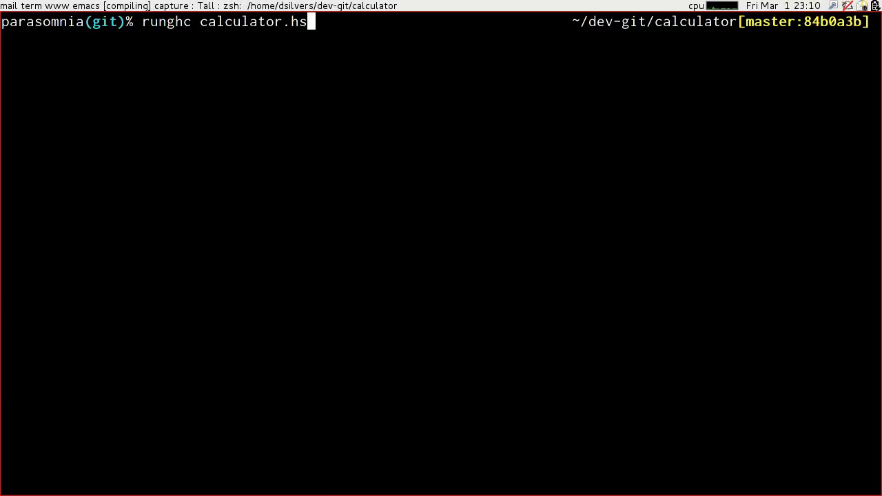
{"action": "key", "text": "Return"}
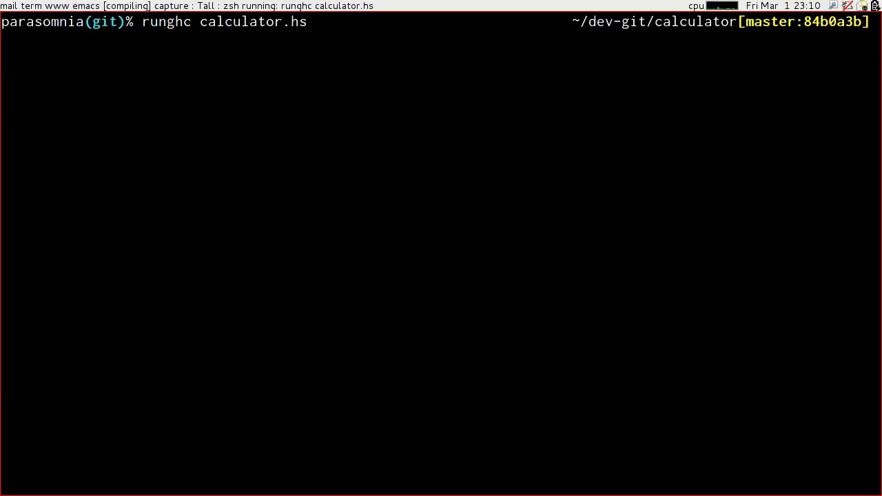
{"action": "key", "text": "Return"}
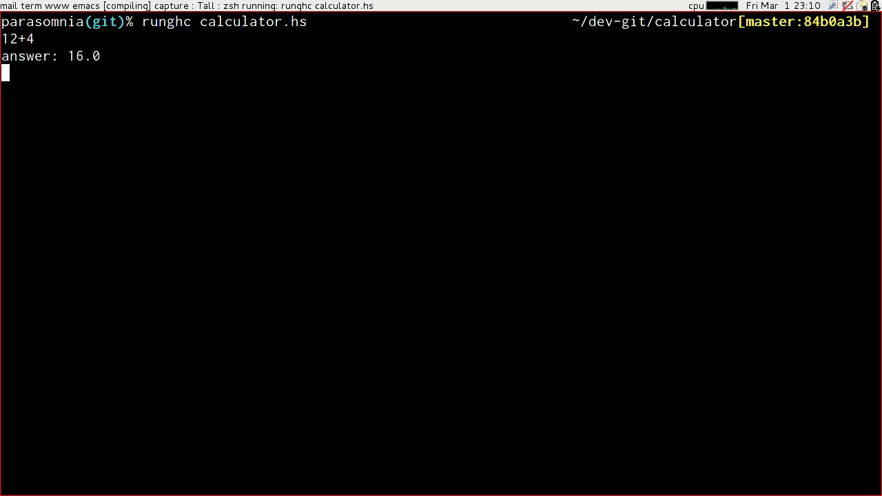
{"action": "type", "text": "12 + 4"}
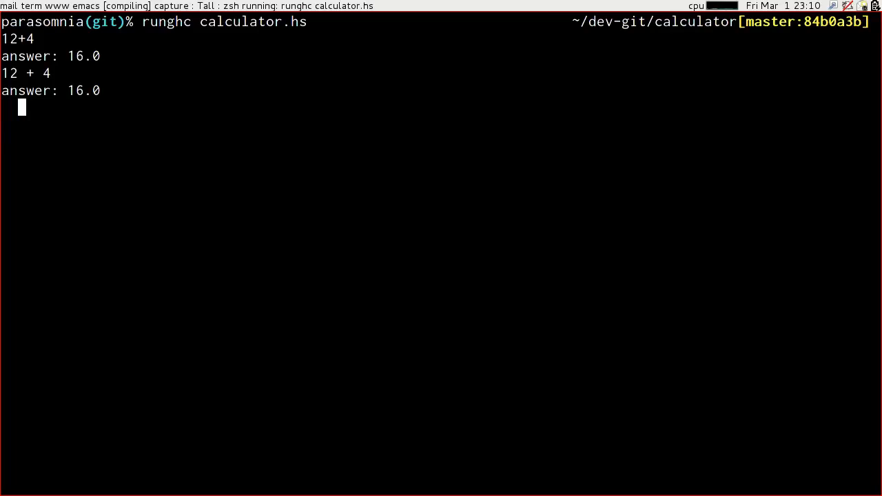
{"action": "key", "text": "Return"}
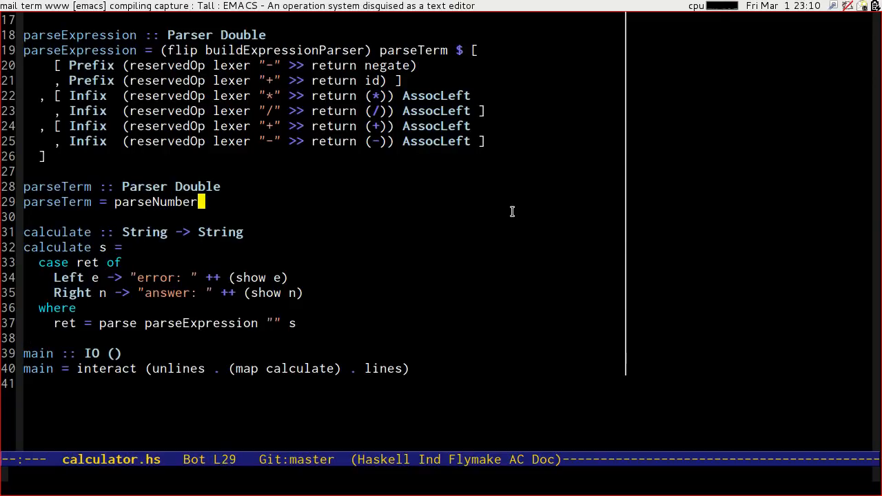
Step: Add parseInput :: Parser Double that calls whiteSpace lexer, then runs parseExpression
{"action": "type", "text": "parseInput"}
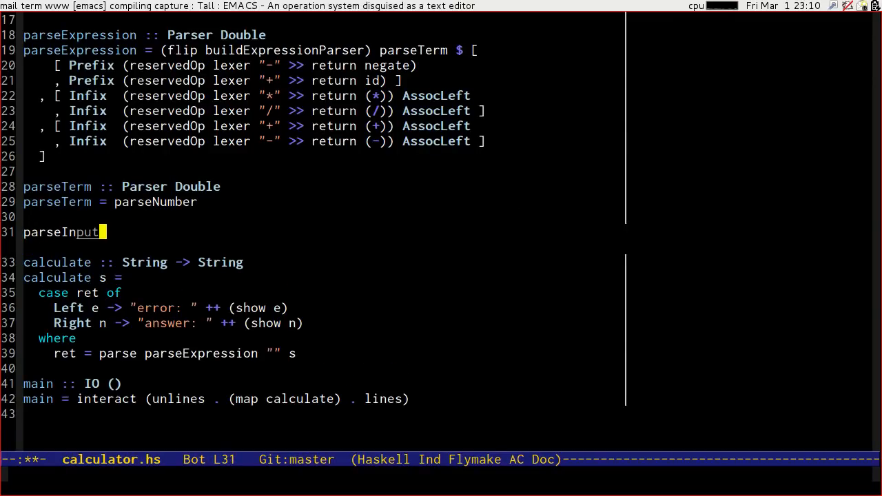
{"action": "type", "text": ":: Parser Doub"}
{"action": "type", "text": "white"}
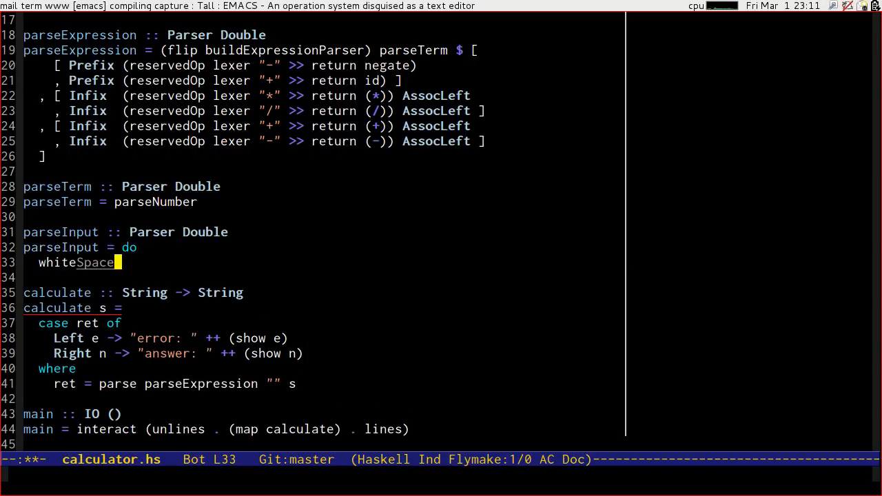
{"action": "type", "text": "lexer"}
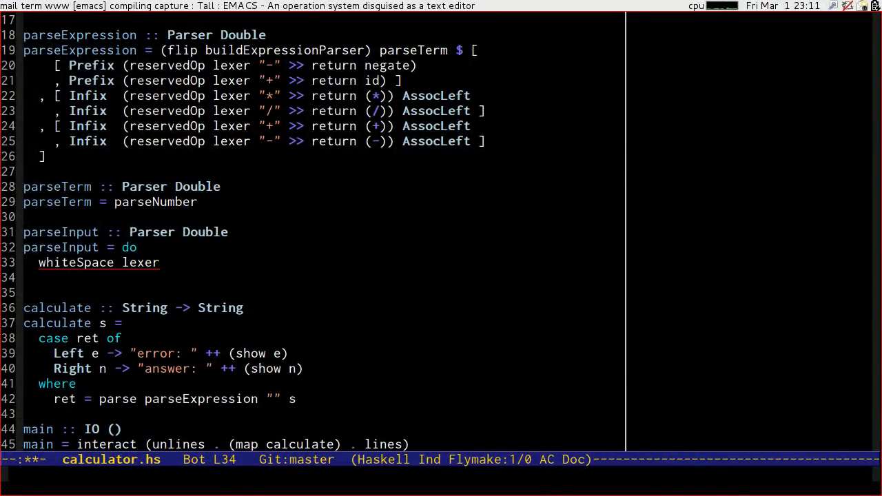
{"action": "type", "text": "parseE"}
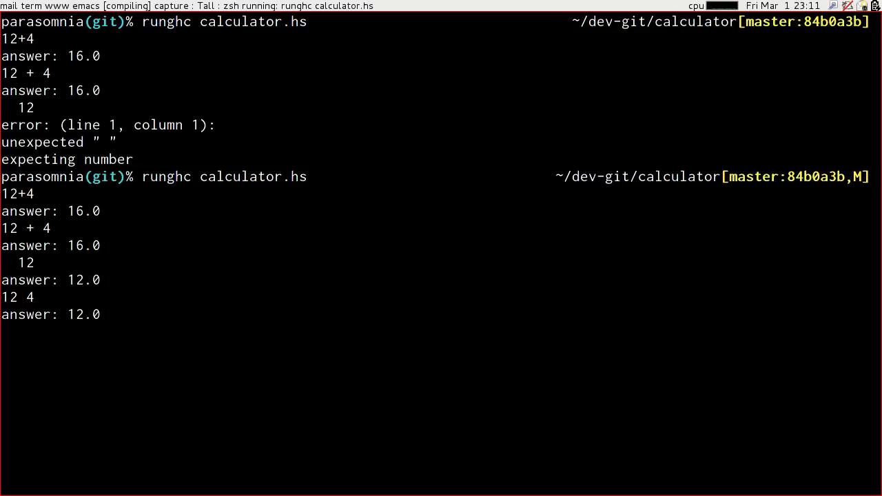
Step: Submit the last test input and return to calculator.hs in Emacs
{"action": "key", "text": "Return"}
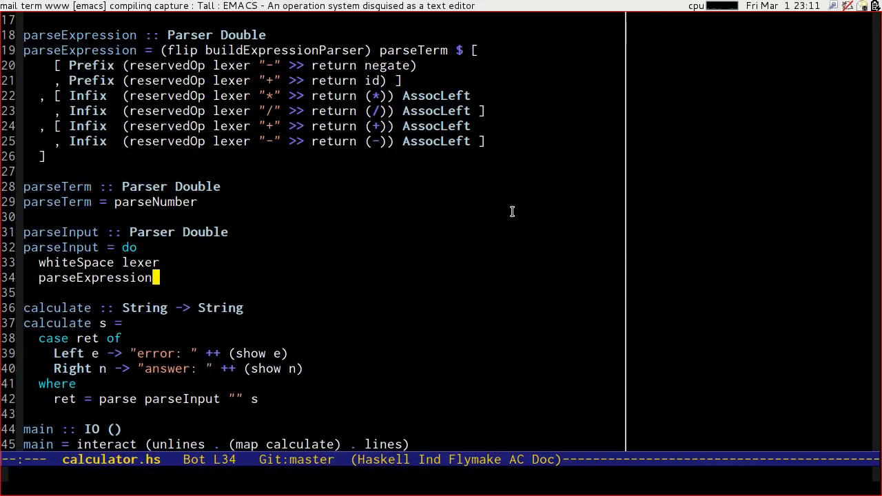
Step: Bind the parseExpression result to n in parseInput and return n after eof
{"action": "type", "text": "n <-"}
{"action": "type", "text": "eof"}
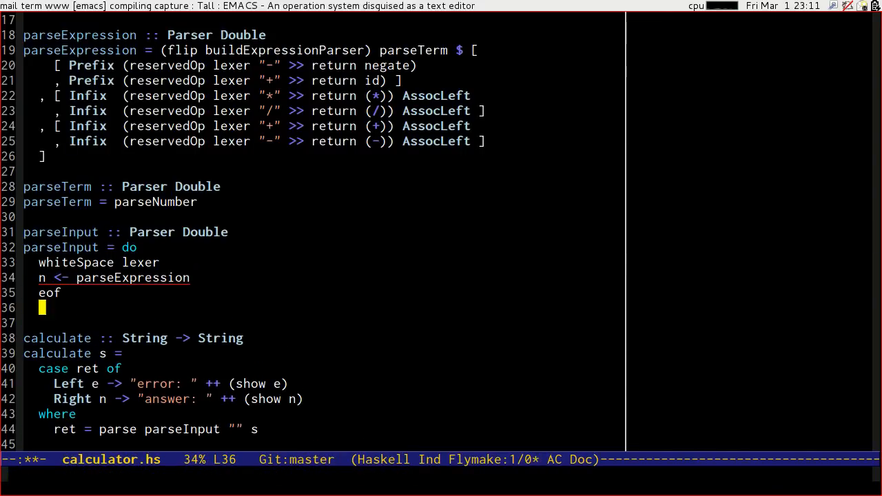
{"action": "type", "text": "return n"}
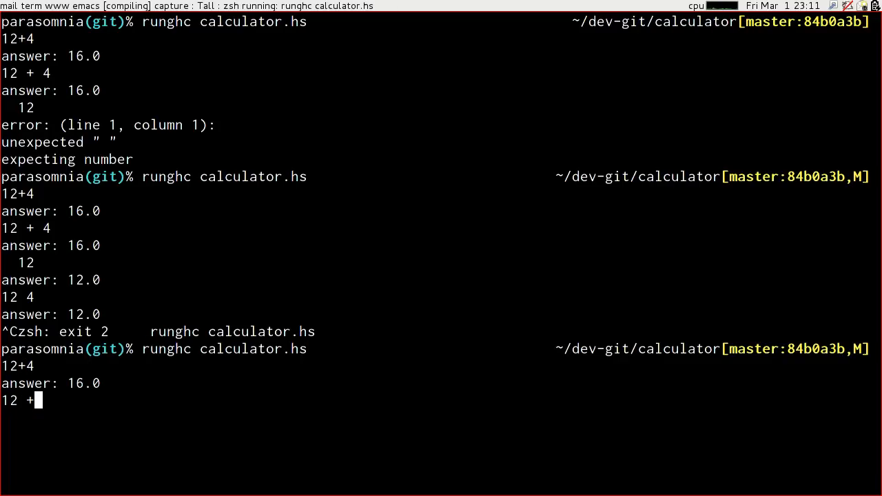
Step: Test the rerun calculator: 12 4 is rejected, 3 * 1 + 2 gives 5.0, then enter 3 * (1 + 2)
{"action": "key", "text": "Return"}
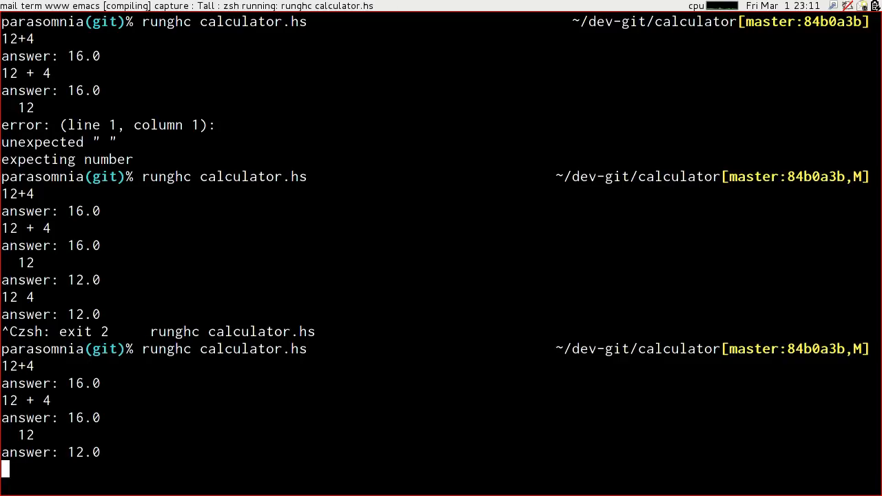
{"action": "scroll", "scroll_direction": "down", "scroll_amount": 3}
{"action": "type", "text": "12 4"}
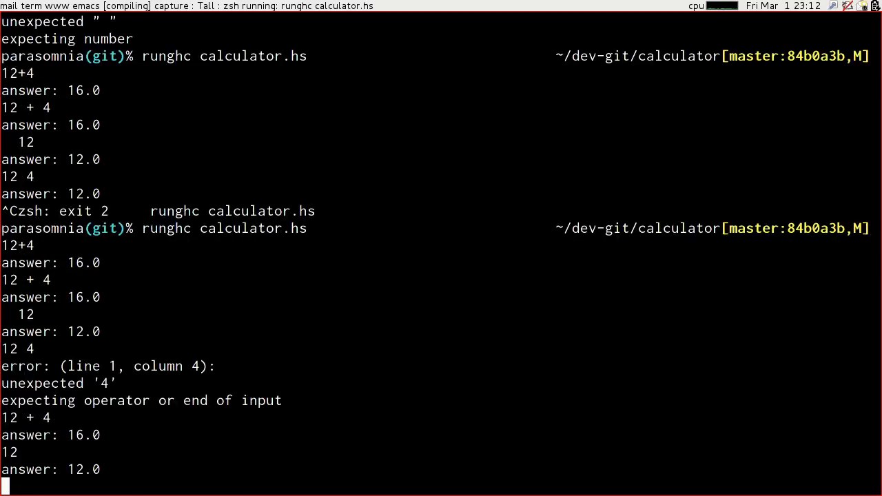
{"action": "scroll", "scroll_direction": "down", "scroll_amount": 3}
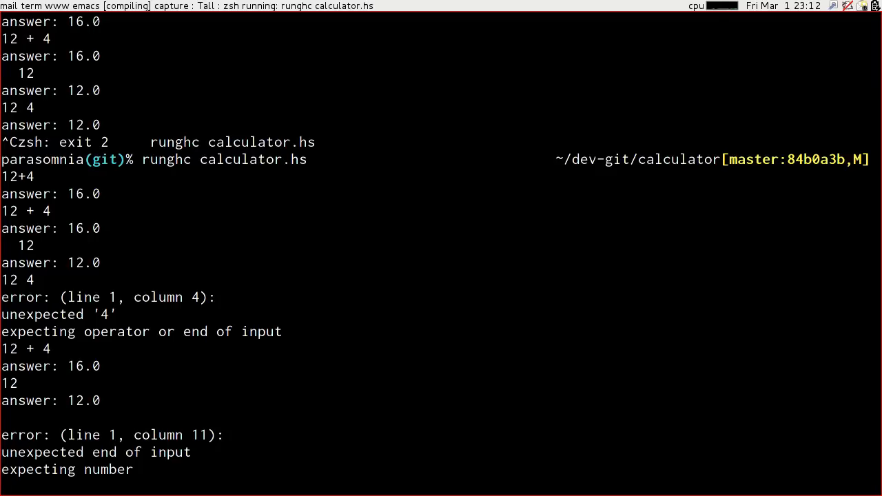
{"action": "type", "text": "3 * 1 + 2"}
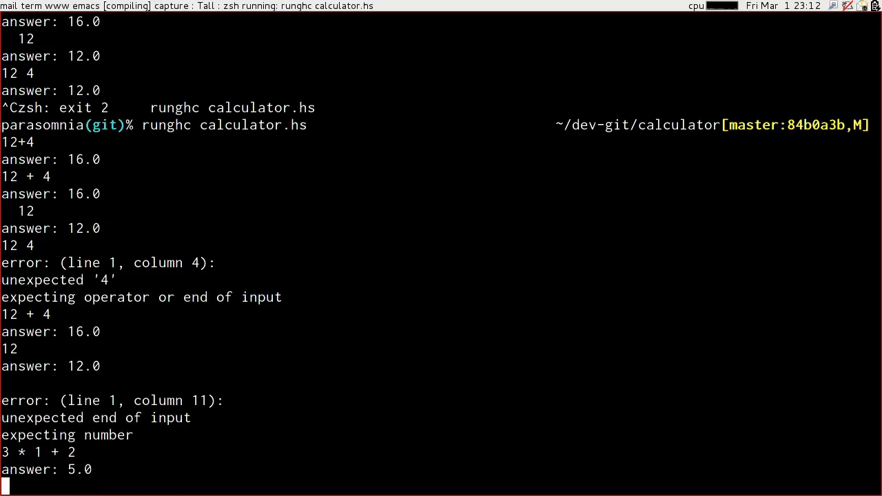
{"action": "type", "text": "3"}
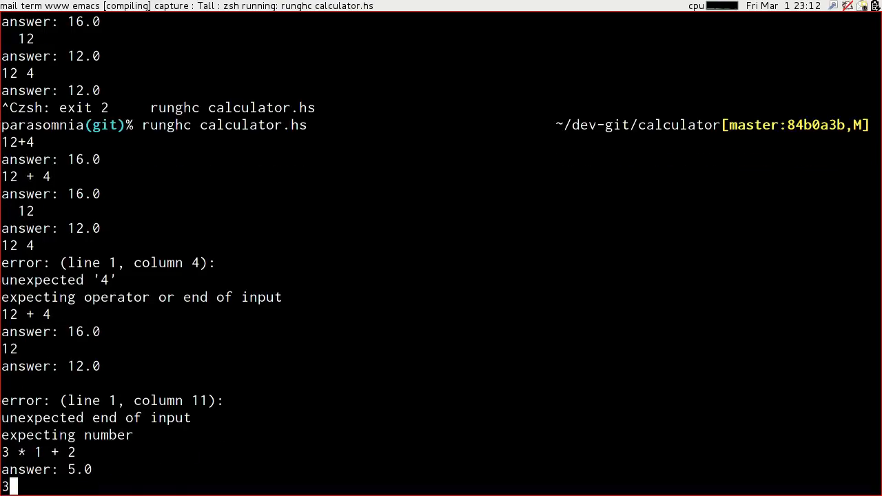
{"action": "type", "text": "* (1 + 2"}
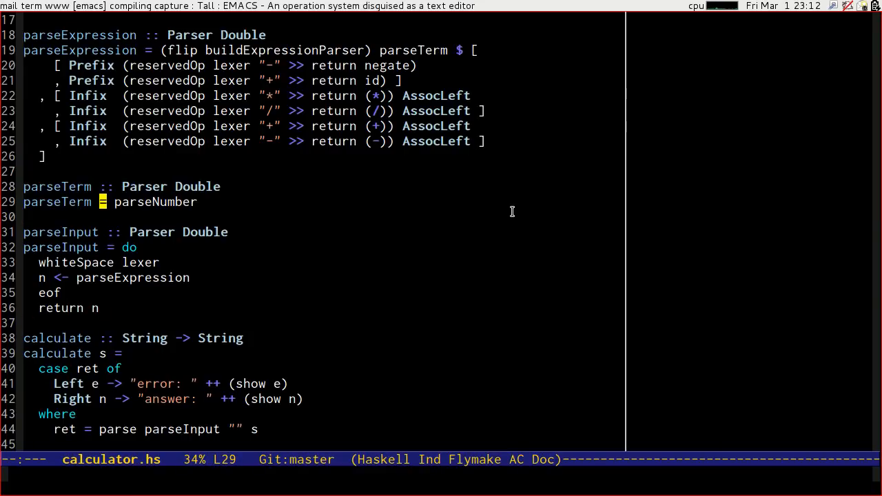
Step: Insert 'parens lexer' before parseNumber on the parseTerm line
{"action": "key", "text": "right"}
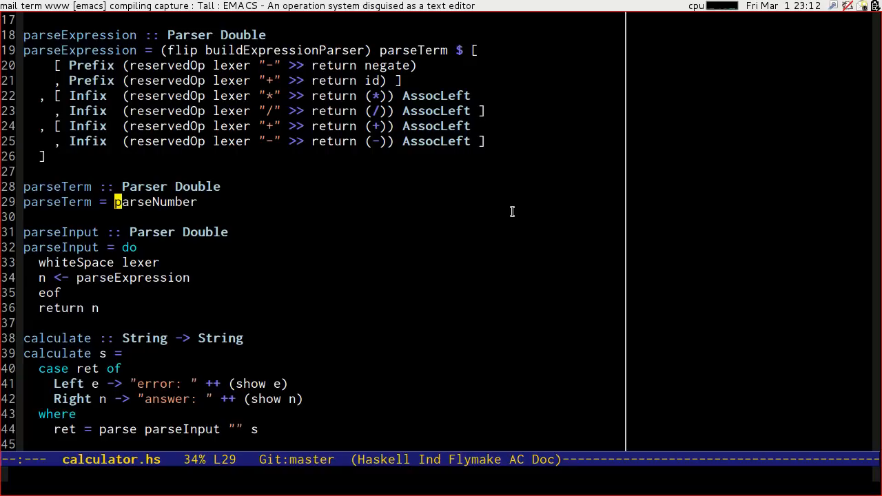
{"action": "type", "text": "parenspar"}
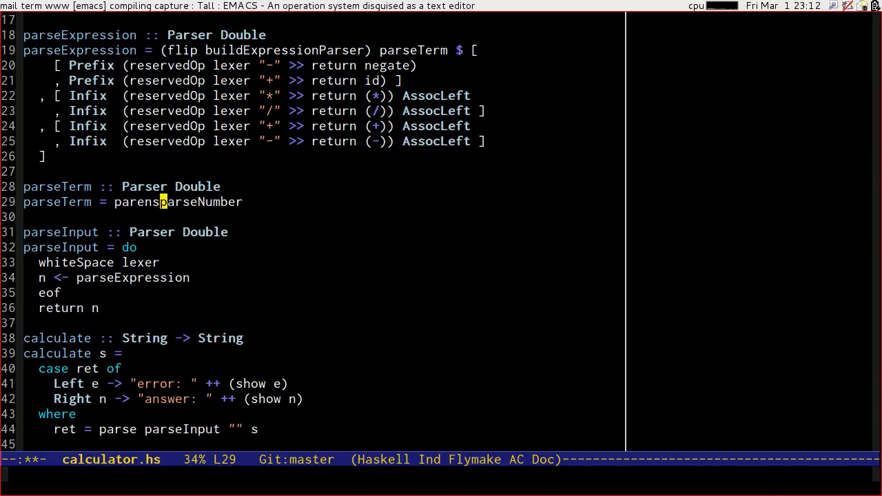
{"action": "type", "text": "lexer"}
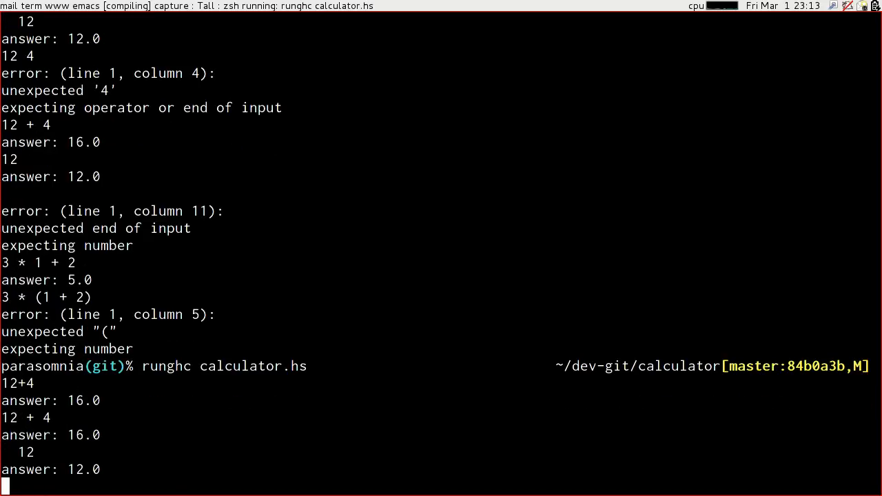
Step: Enter 12 into the running calculator and scroll through the results
{"action": "type", "text": "12"}
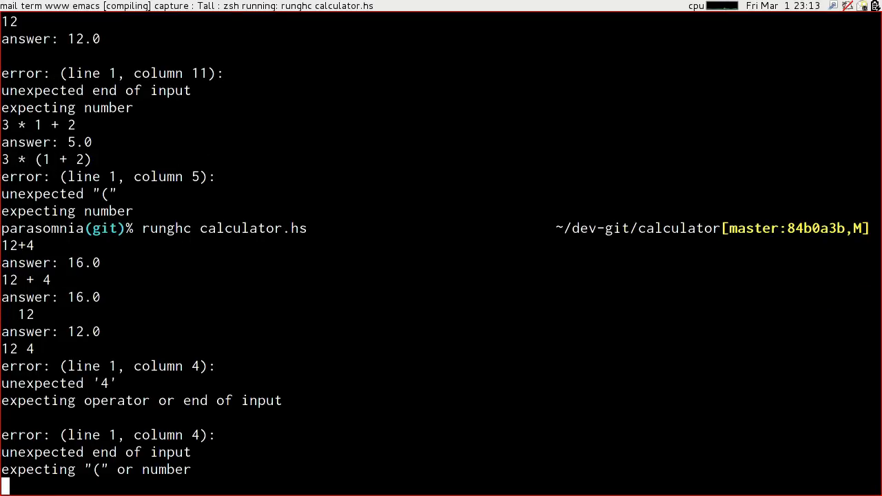
{"action": "scroll", "scroll_direction": "down", "scroll_amount": 3}
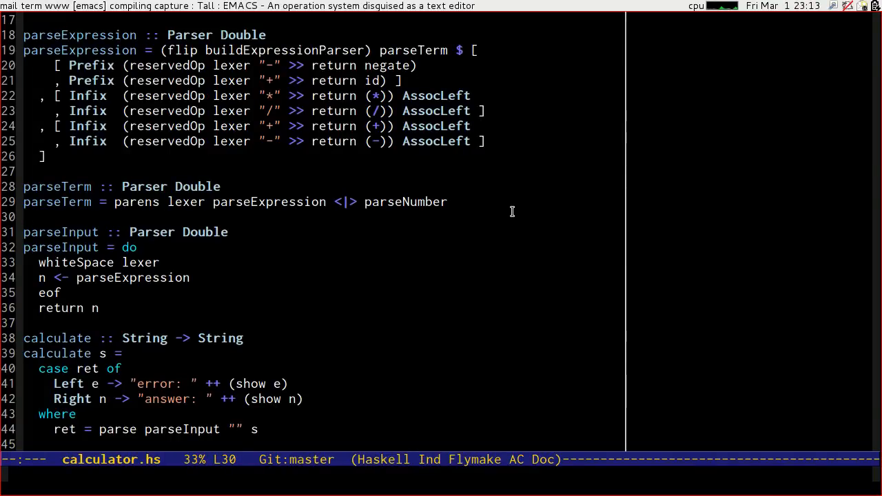
Step: Scroll calculator.hs up to show the parseTerm and parseInput definitions
{"action": "scroll", "scroll_direction": "up", "scroll_amount": 3}
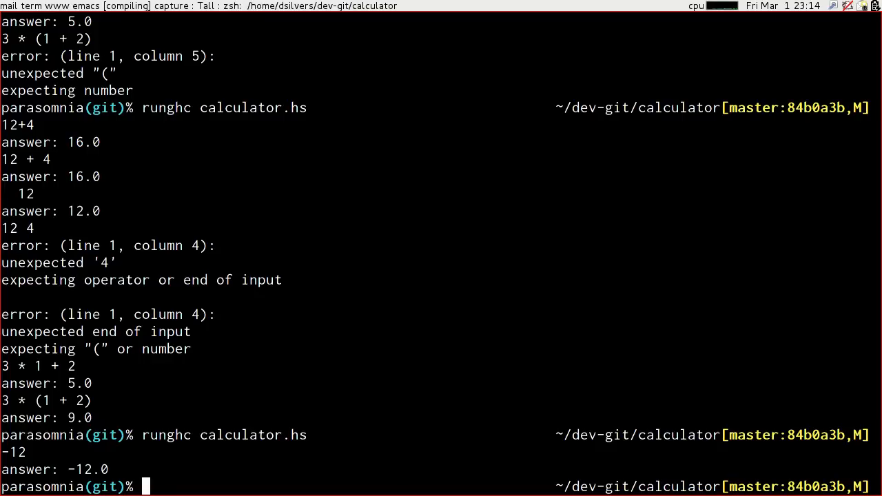
Step: Launch ghci to look up how mod is defined
{"action": "type", "text": "ghci"}
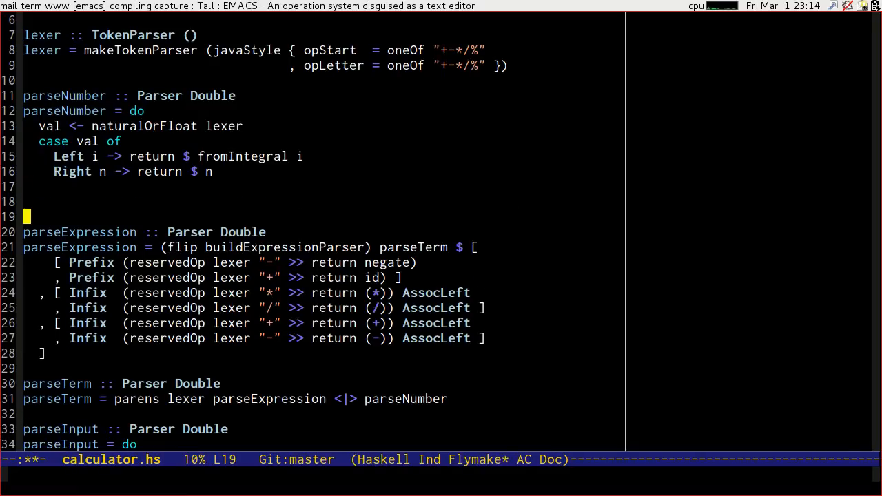
Step: Write doubleMod :: Double -> Double -> Double as fromIntegral $ (floor top) `mod` (floor bottom)
{"action": "type", "text": "doubleMod"}
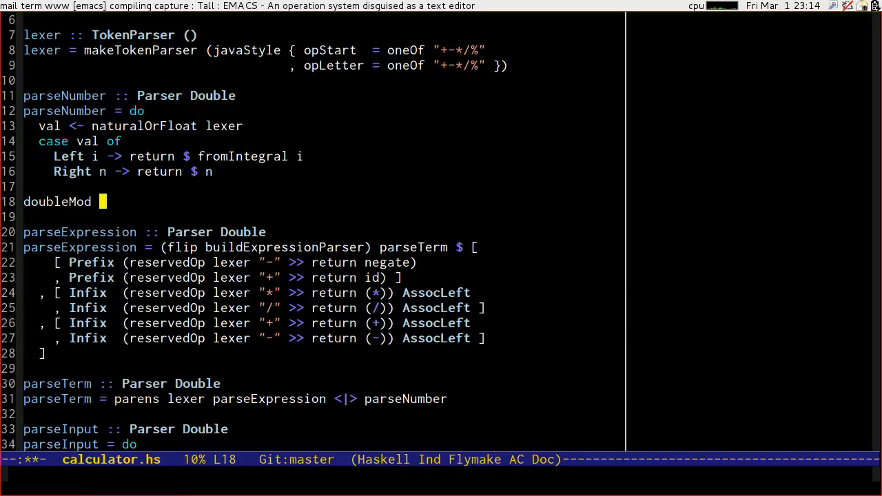
{"action": "type", "text": ":: Double -> Do"}
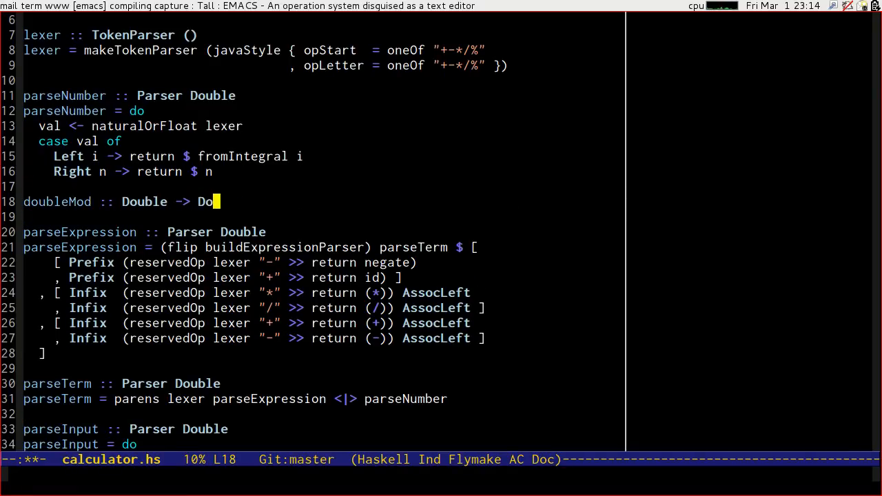
{"action": "type", "text": "uble -> Double"}
{"action": "type", "text": "doubleMod"}
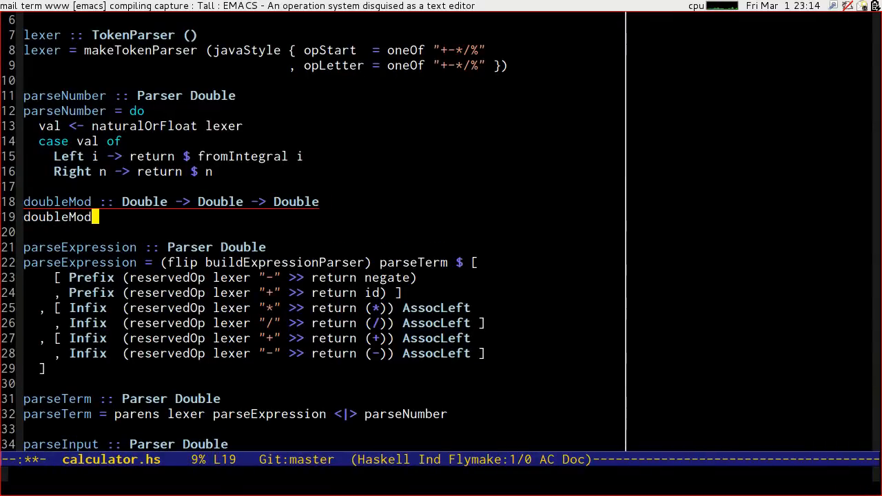
{"action": "type", "text": "top bo"}
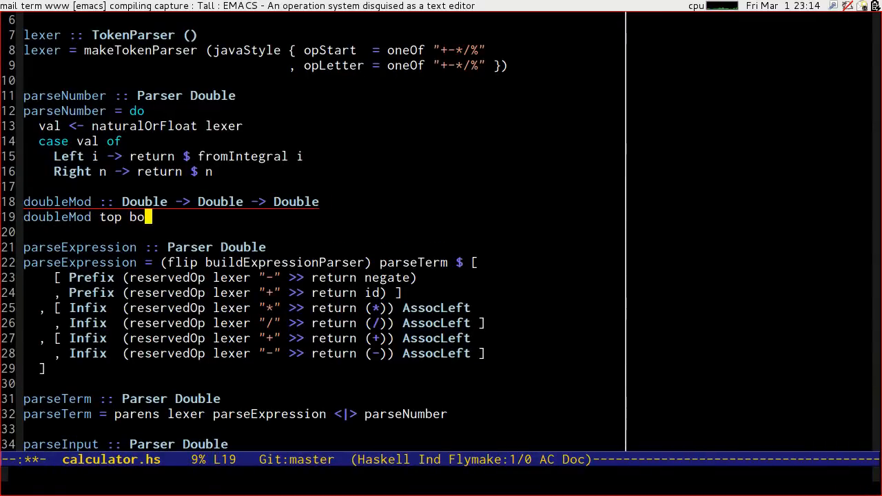
{"action": "type", "text": "ttom ="}
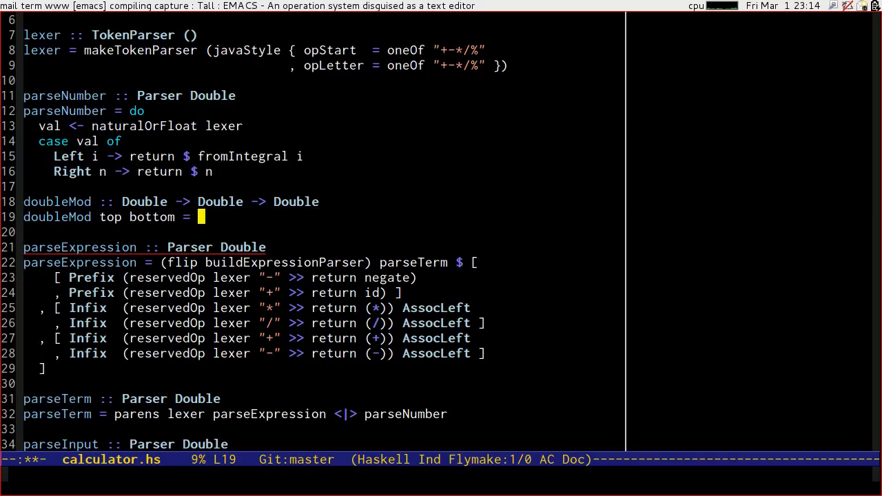
{"action": "type", "text": "fromIntegral"}
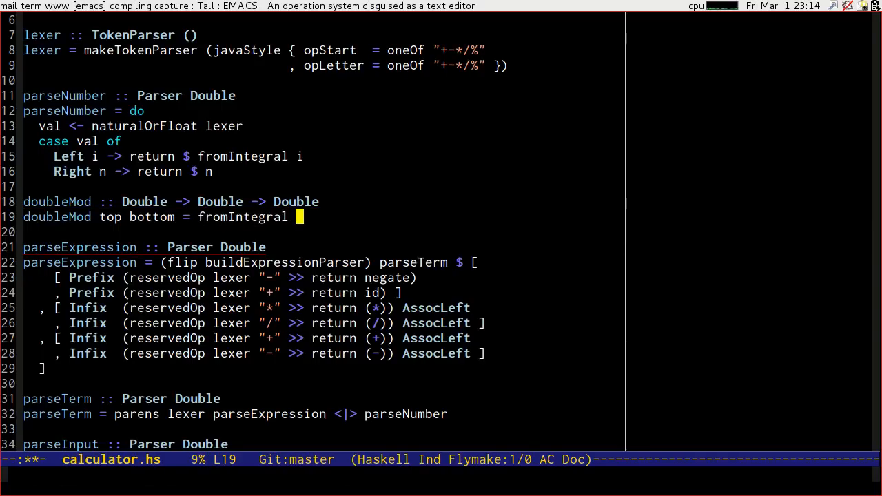
{"action": "type", "text": "$"}
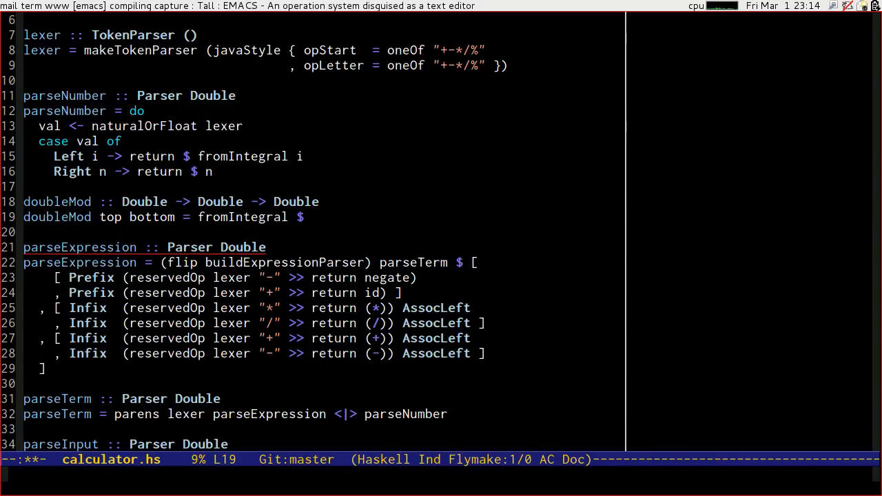
{"action": "type", "text": "("}
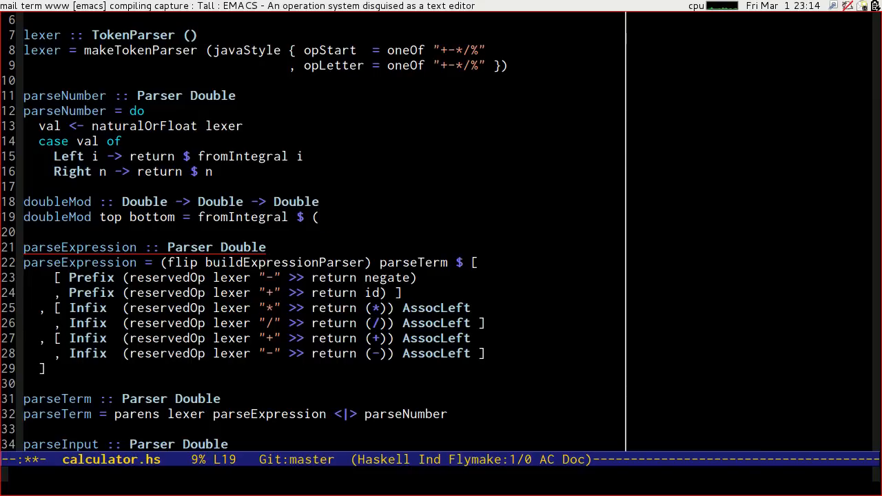
{"action": "type", "text": "floor"}
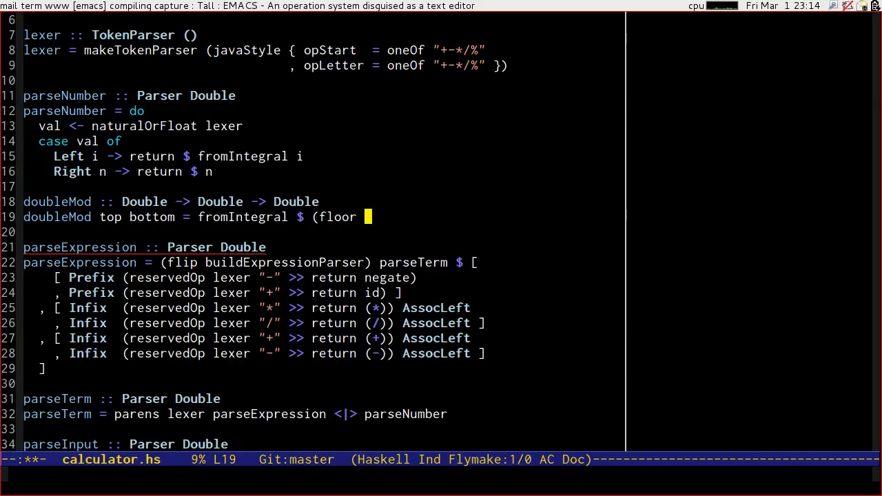
{"action": "type", "text": "top) `mod`"}
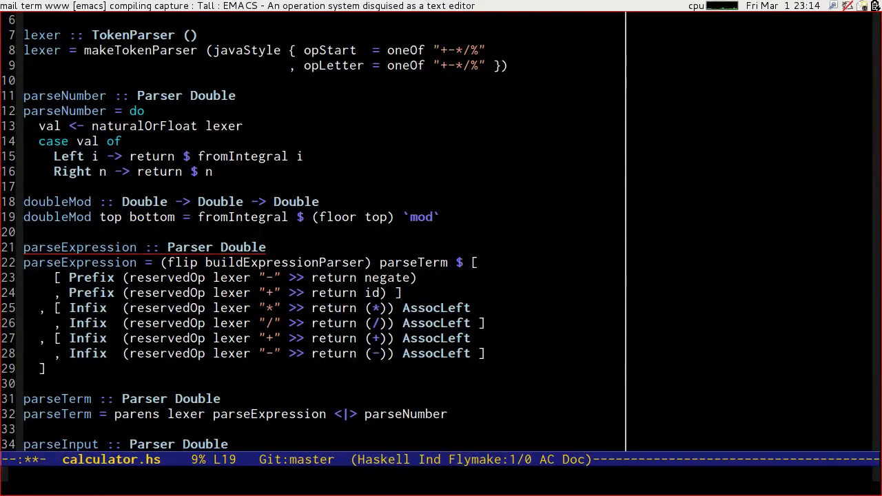
{"action": "type", "text": "(floor bottom)"}
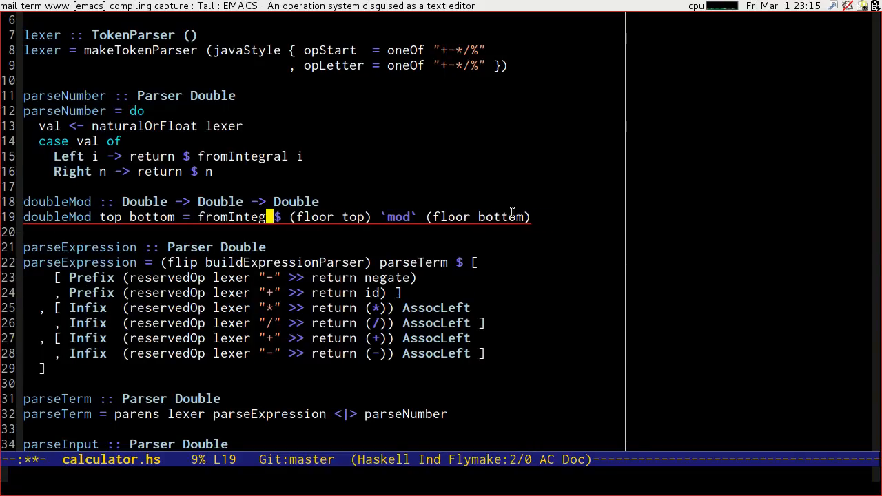
{"action": "type", "text": "er"}
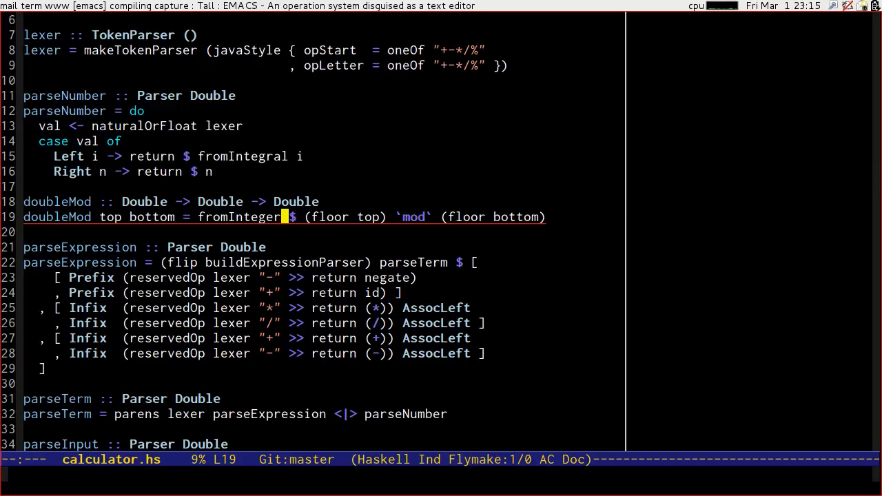
{"action": "mouse_move", "coordinate": [511, 211]}
{"action": "type", "text": ", Infix  (reservedOp"}
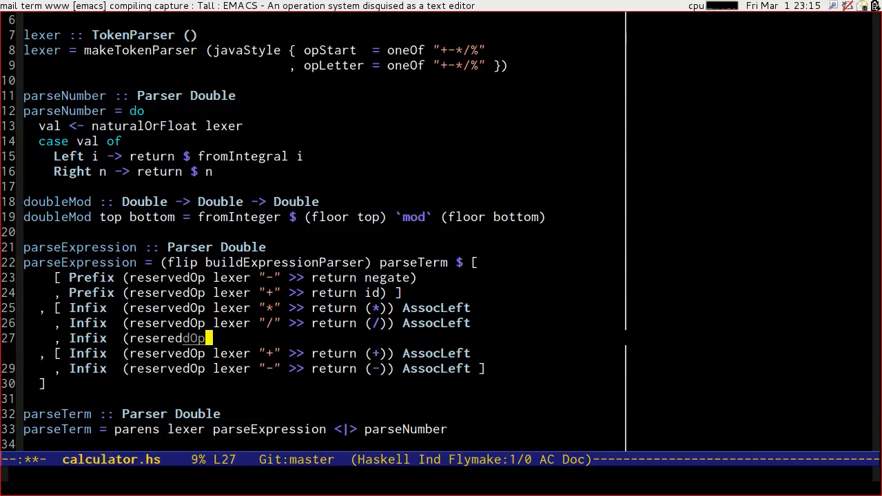
Step: Add a % Infix entry returning doubleMod with AssocLeft after the '/' operator
{"action": "type", "text": "left"}
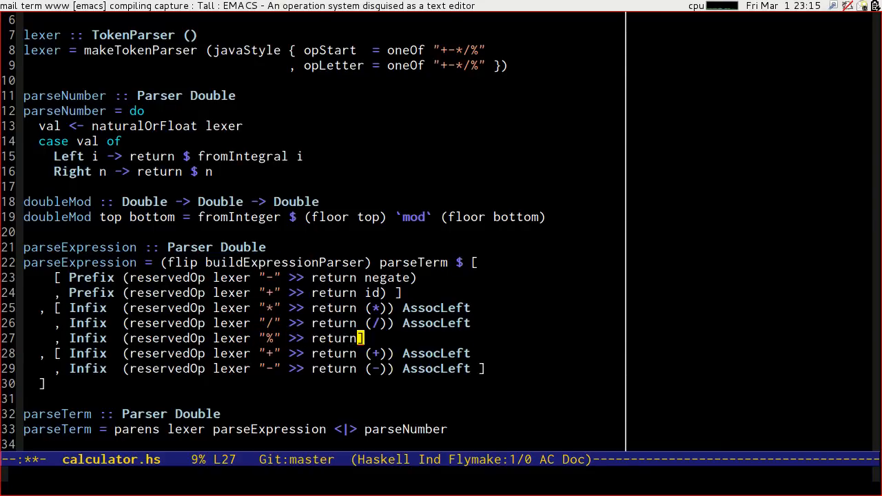
{"action": "type", "text": "doubleMod)"}
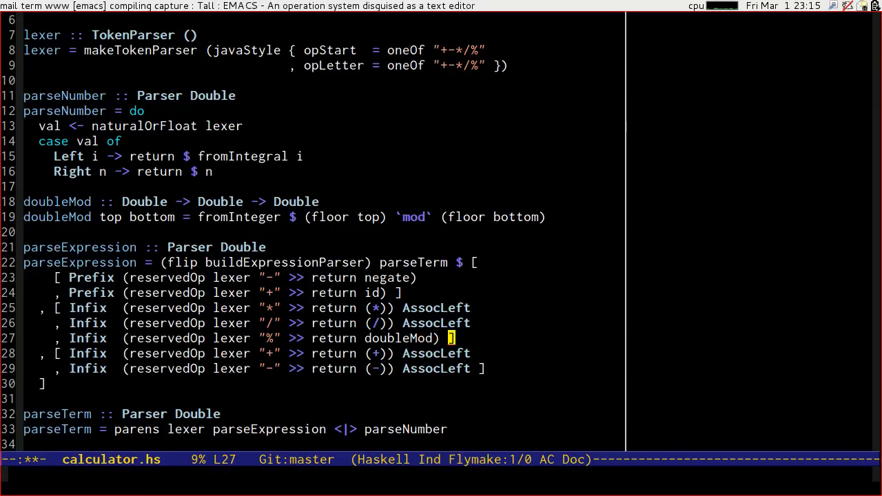
{"action": "type", "text": "AssocLeft"}
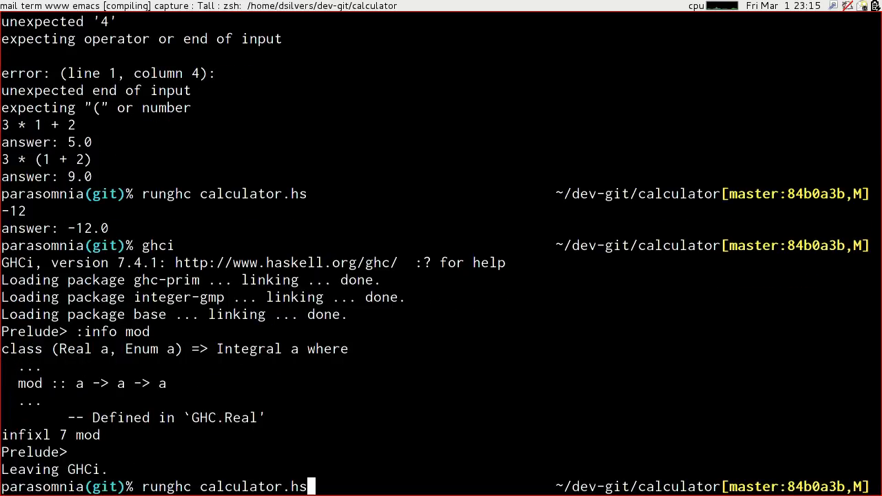
Step: Run the updated calculator and test 13 % 3, 17 % 5 and 17.5 % 5
{"action": "key", "text": "Return"}
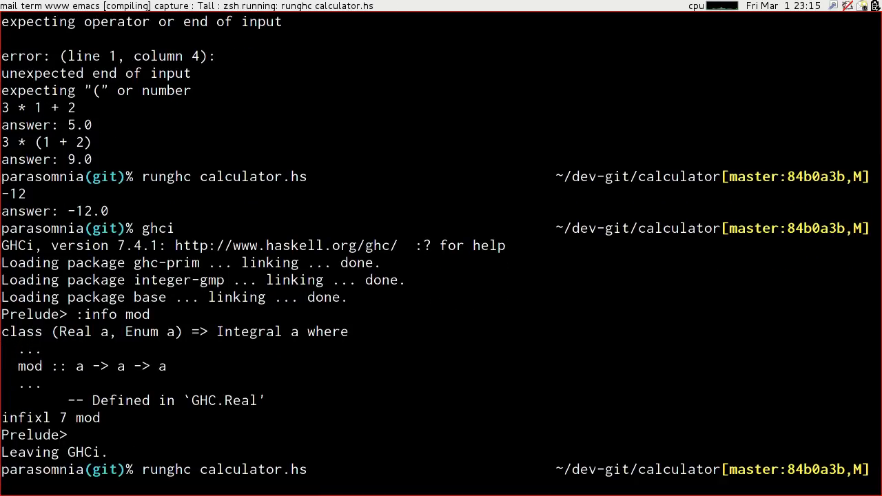
{"action": "key", "text": "Return"}
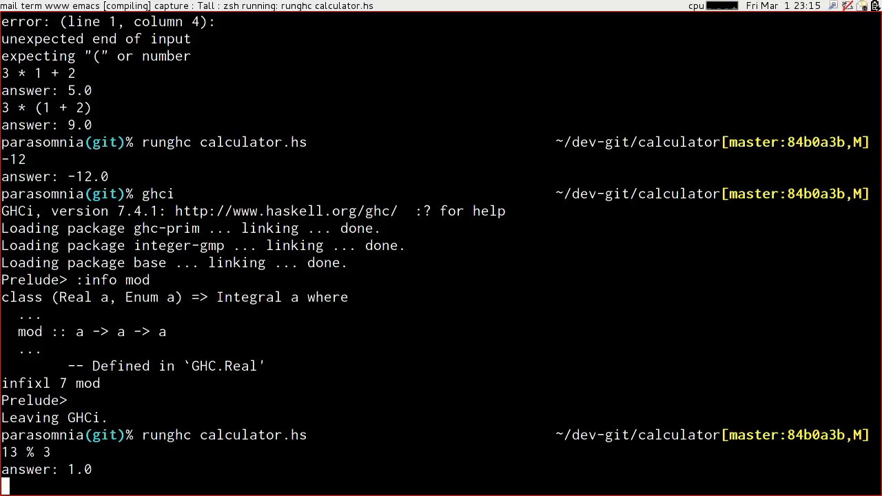
{"action": "type", "text": "17 % 5"}
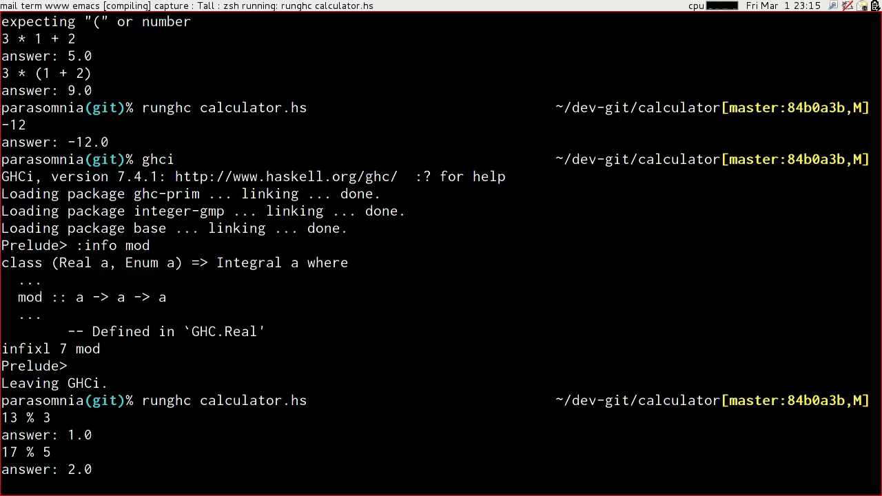
{"action": "type", "text": "17.5 % 5"}
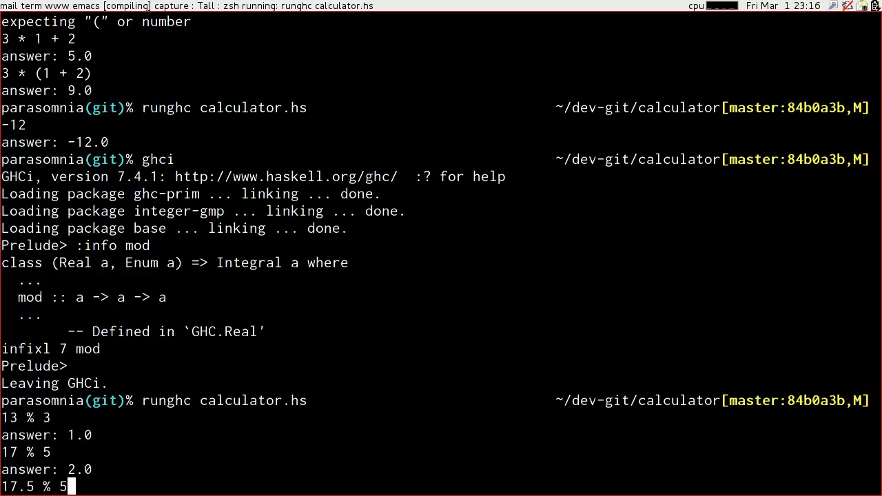